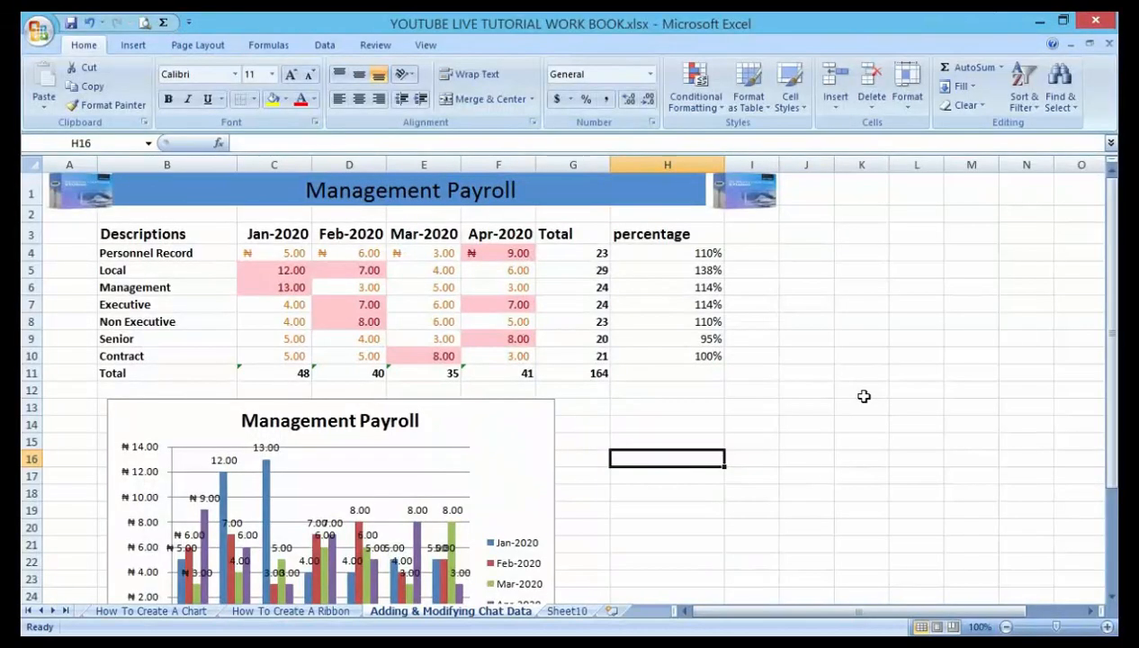
{"action": "mouse_move", "coordinate": [866, 398]}
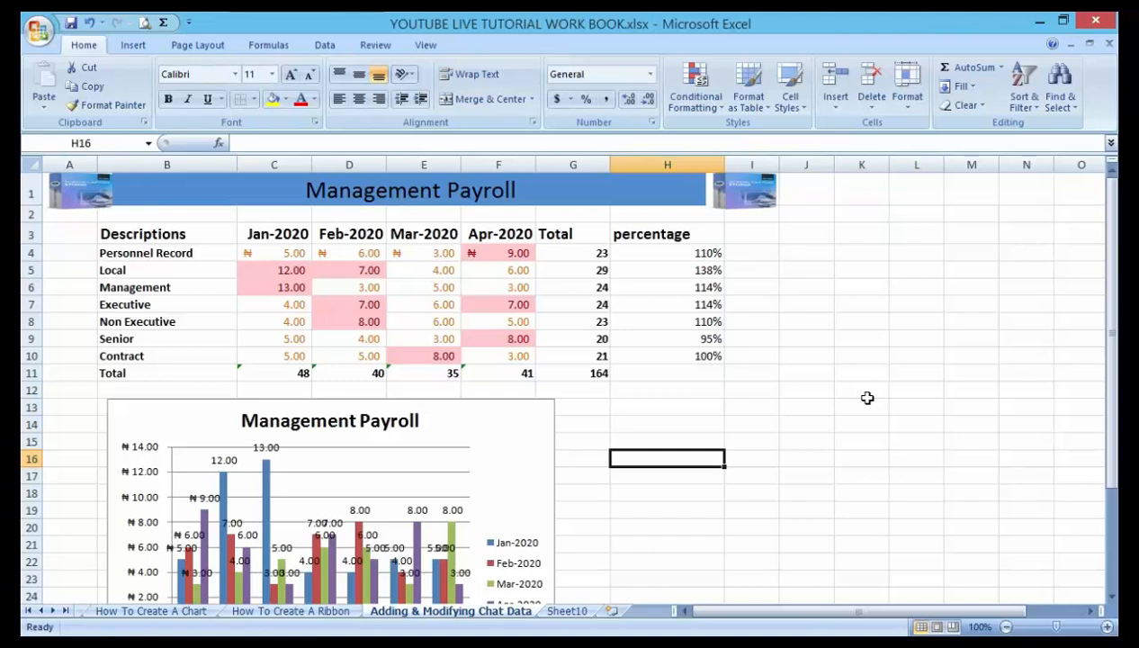
{"action": "mouse_move", "coordinate": [870, 408]}
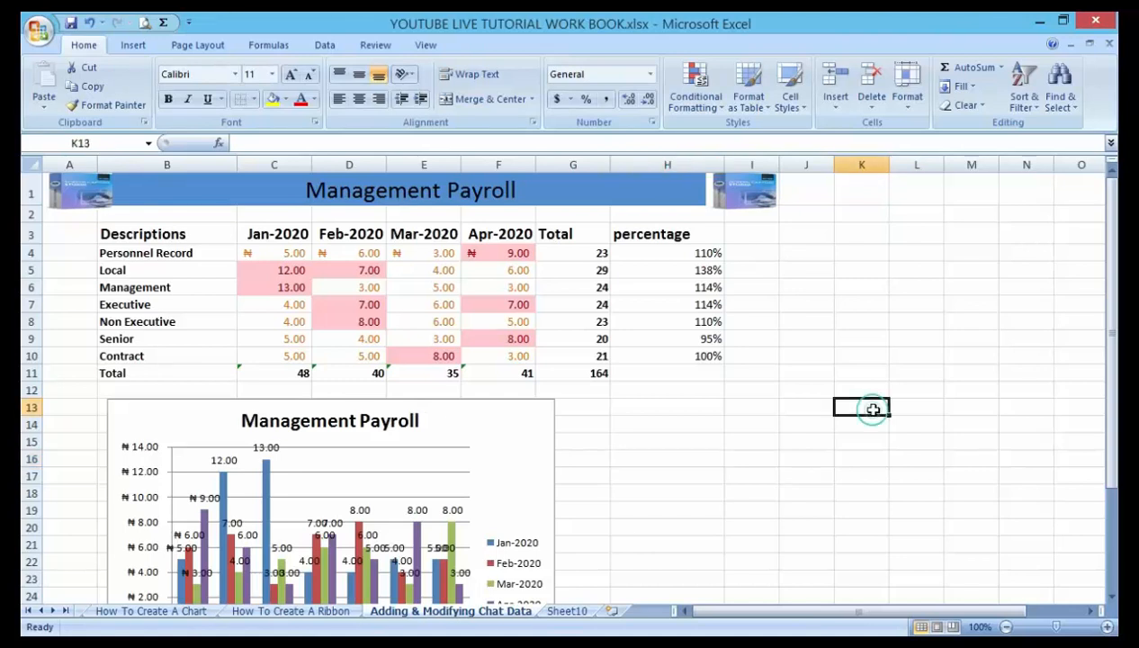
Step: Resize the chart's source range to only the Personnel Record row, showing four monthly bars
{"action": "scroll", "scroll_direction": "down", "scroll_amount": 3}
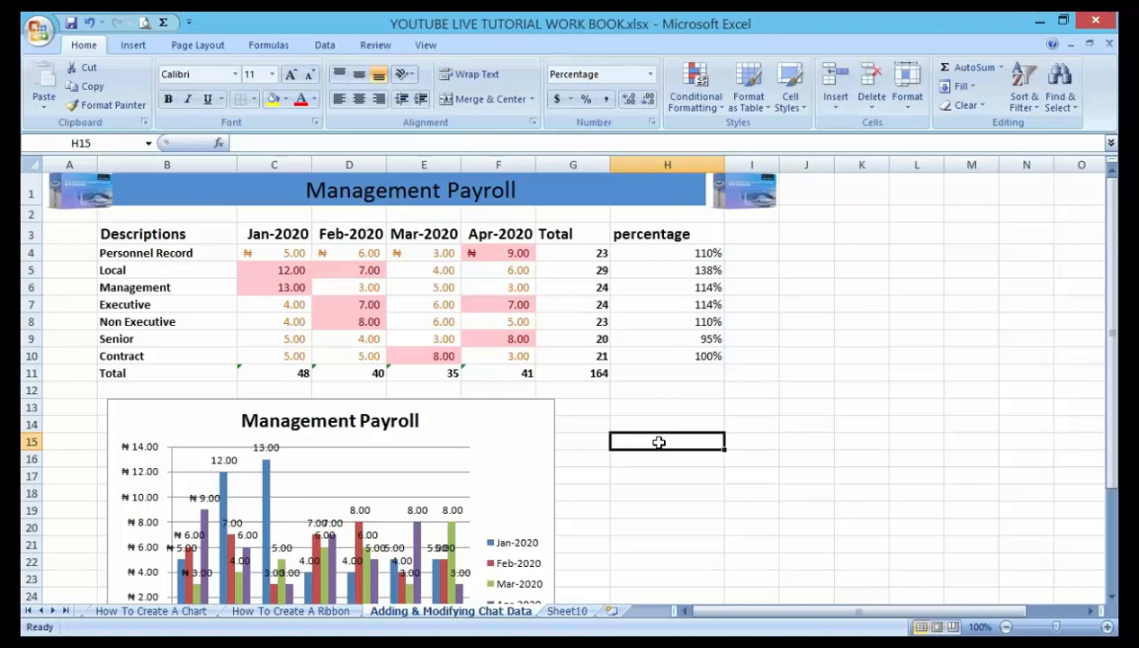
{"action": "mouse_move", "coordinate": [438, 304]}
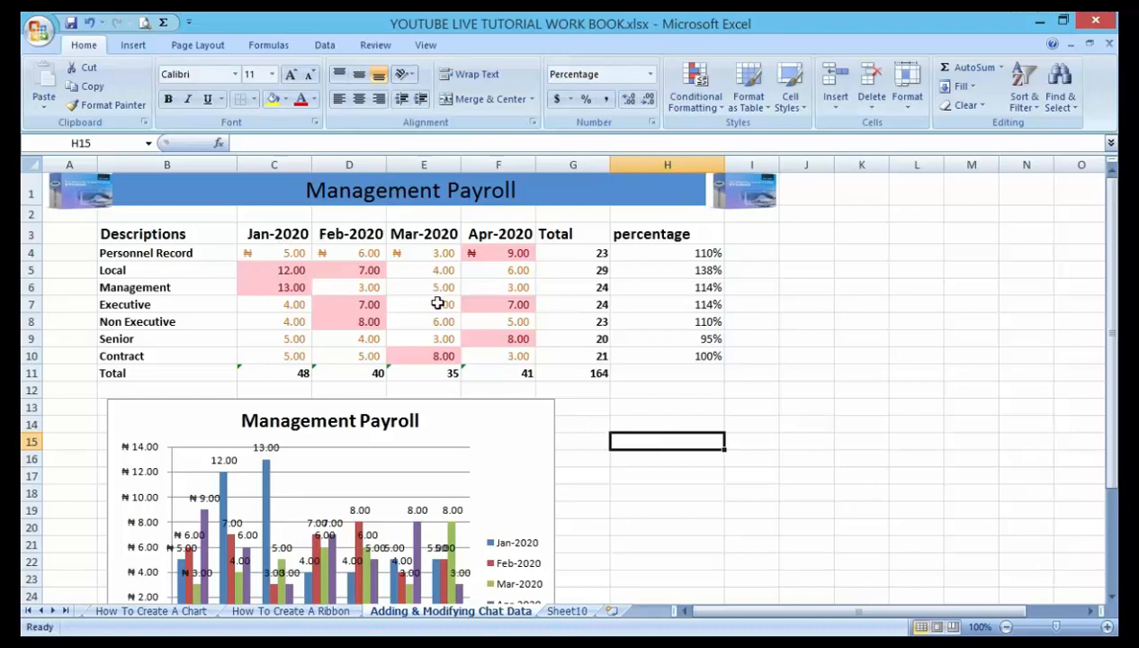
{"action": "mouse_move", "coordinate": [253, 282]}
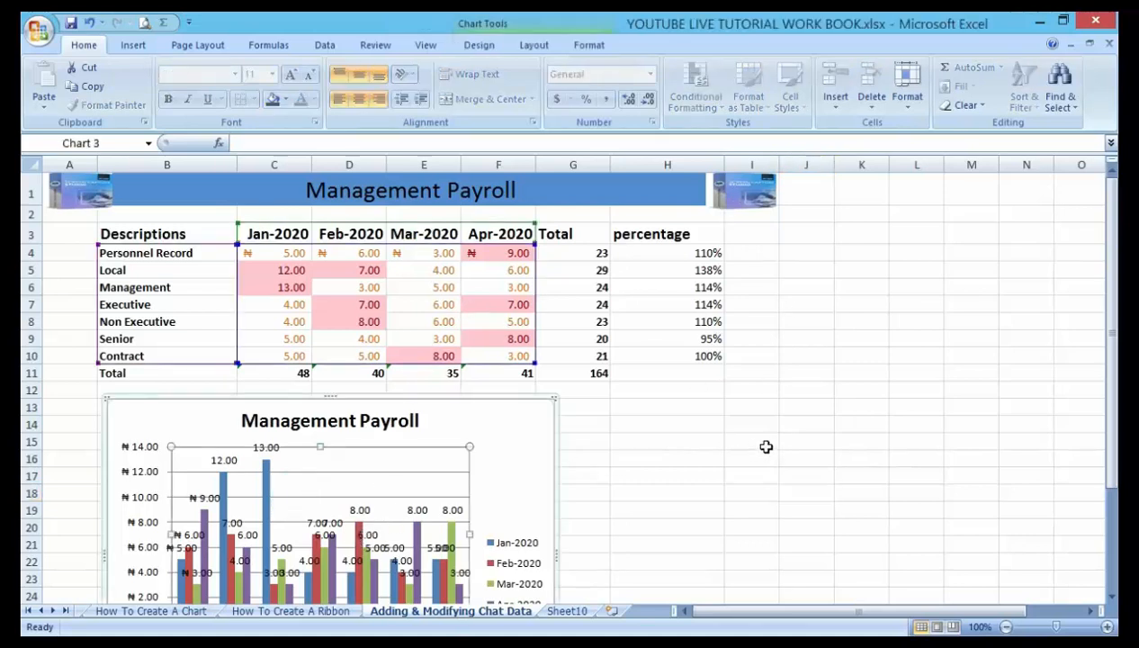
{"action": "mouse_move", "coordinate": [702, 455]}
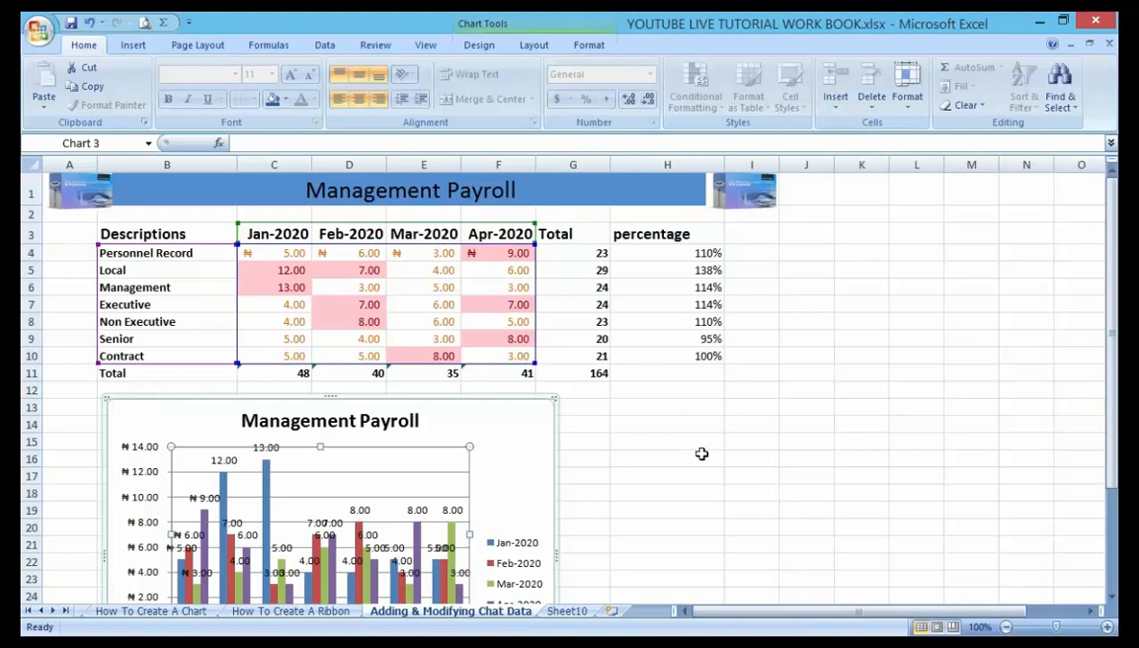
{"action": "left_click", "coordinate": [667, 458]}
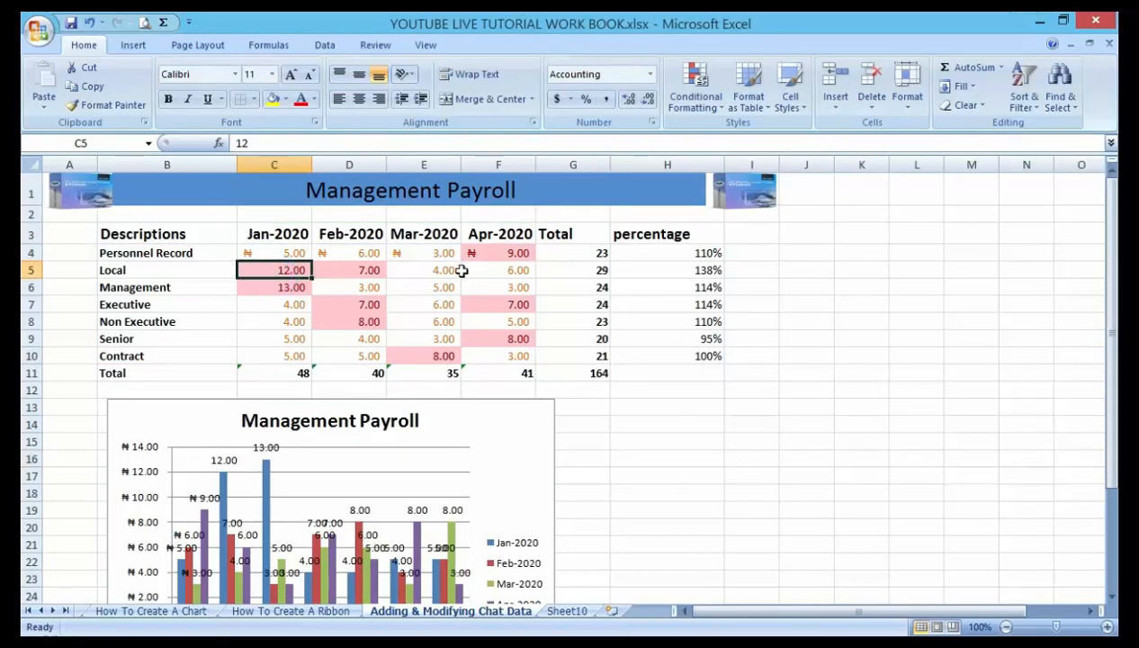
{"action": "mouse_move", "coordinate": [335, 496]}
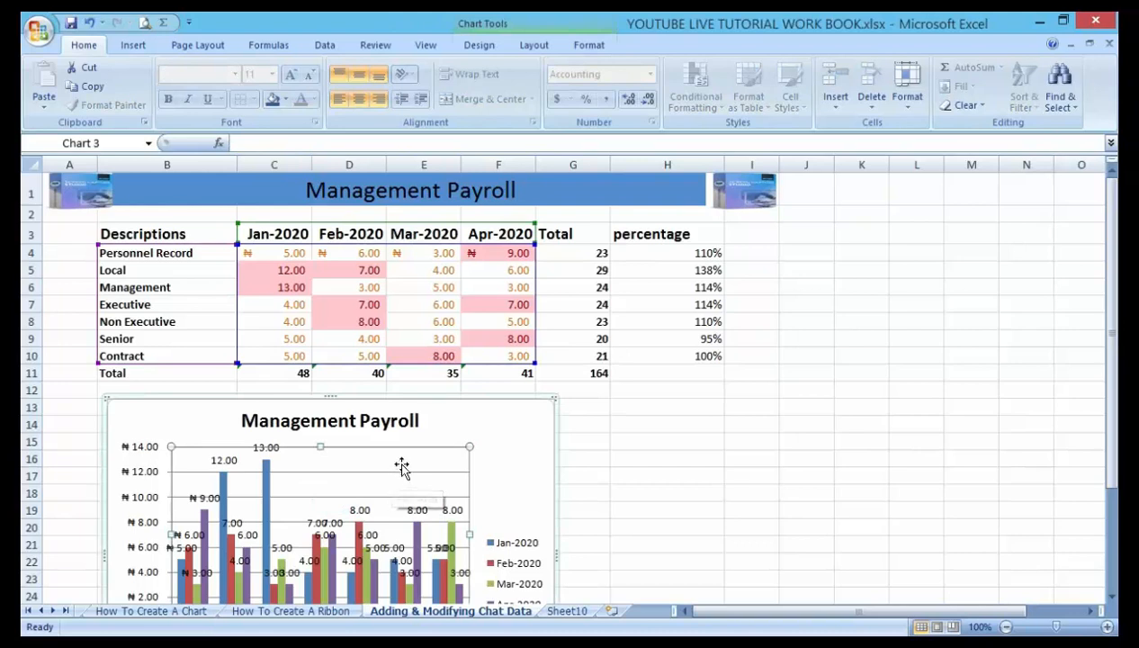
{"action": "left_click", "coordinate": [667, 475]}
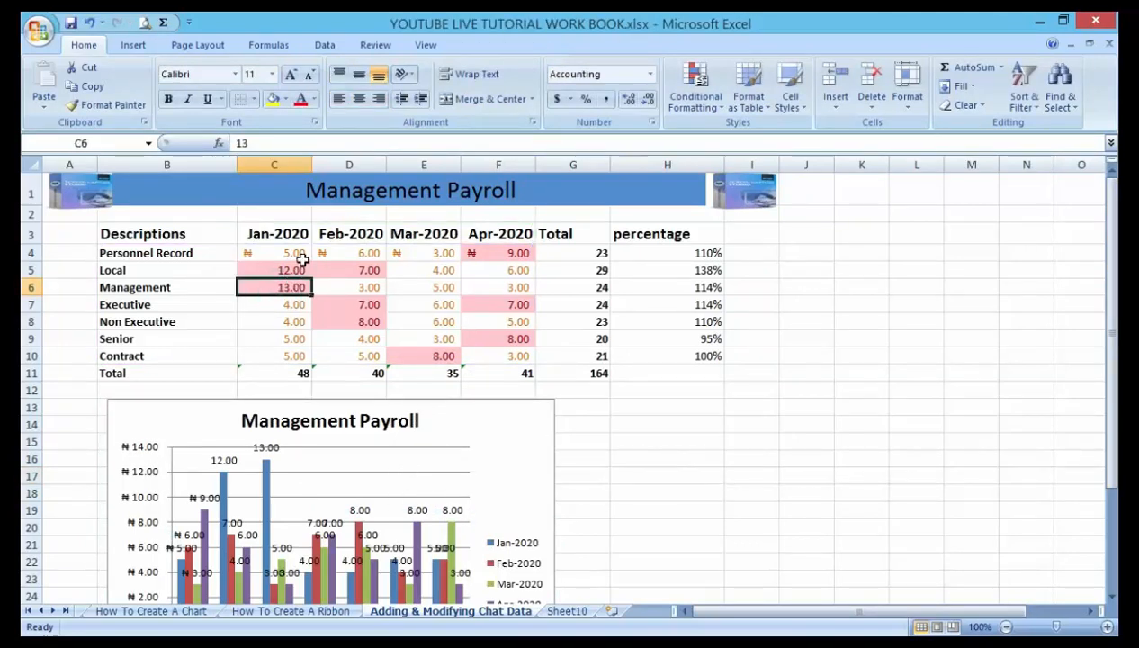
{"action": "left_click", "coordinate": [360, 475]}
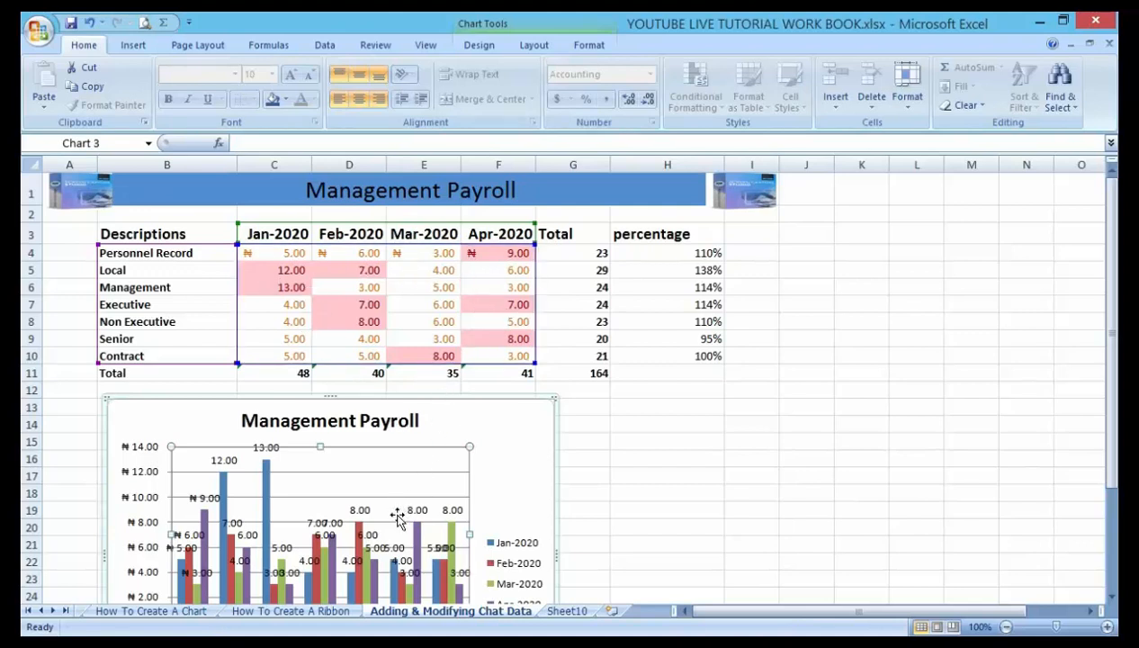
{"action": "mouse_move", "coordinate": [338, 522]}
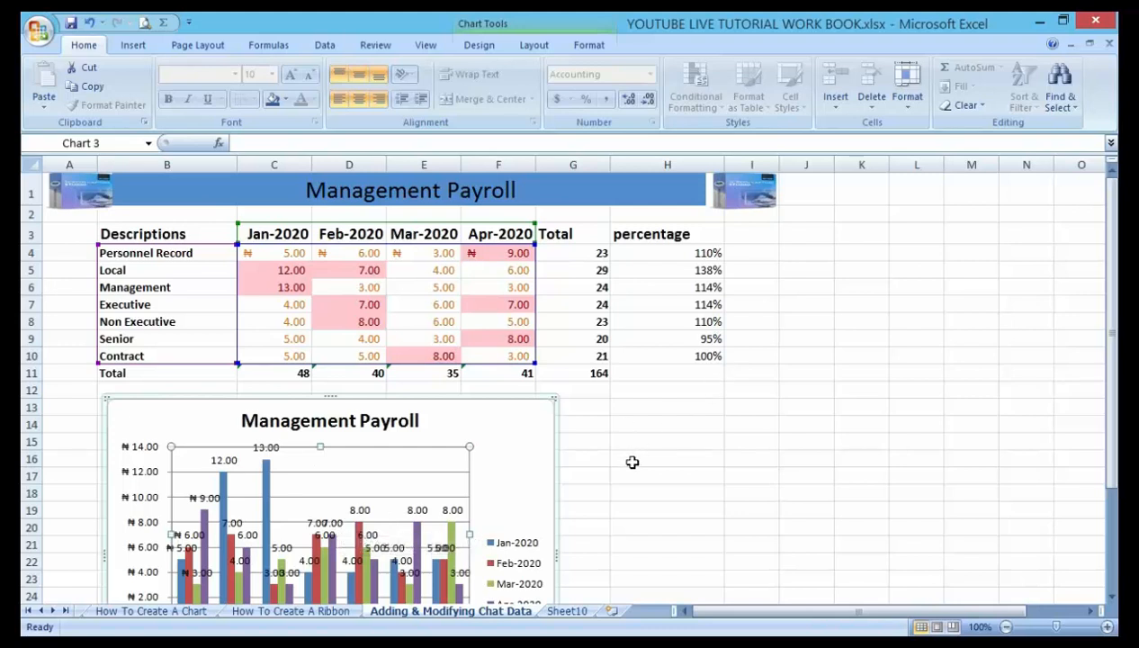
{"action": "mouse_move", "coordinate": [647, 448]}
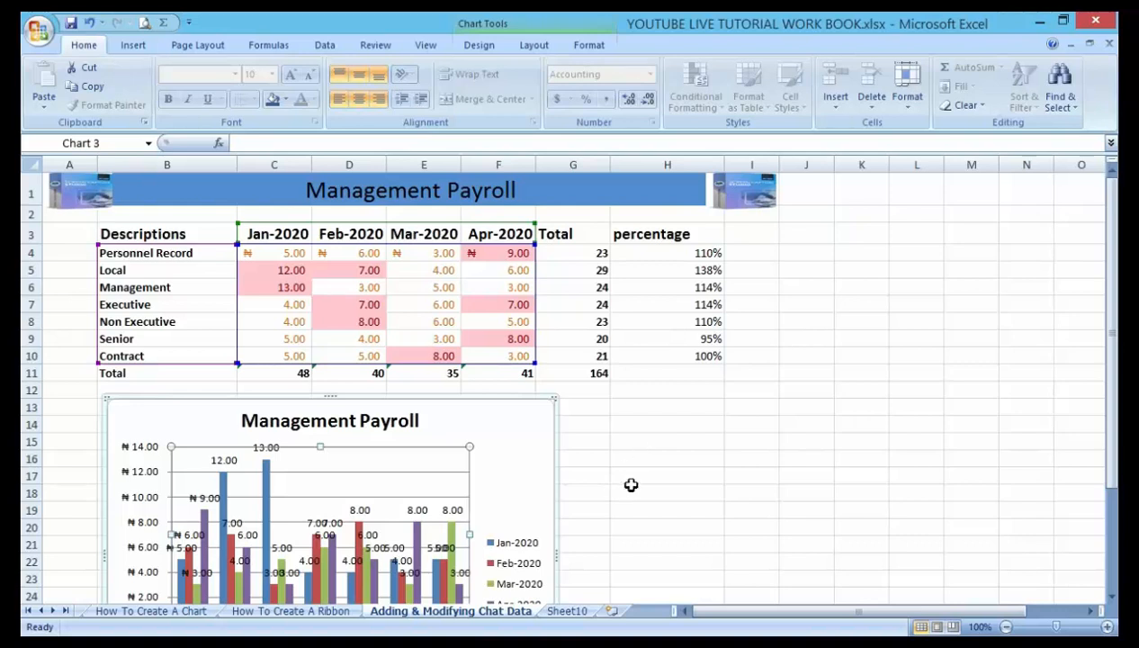
{"action": "mouse_move", "coordinate": [527, 397]}
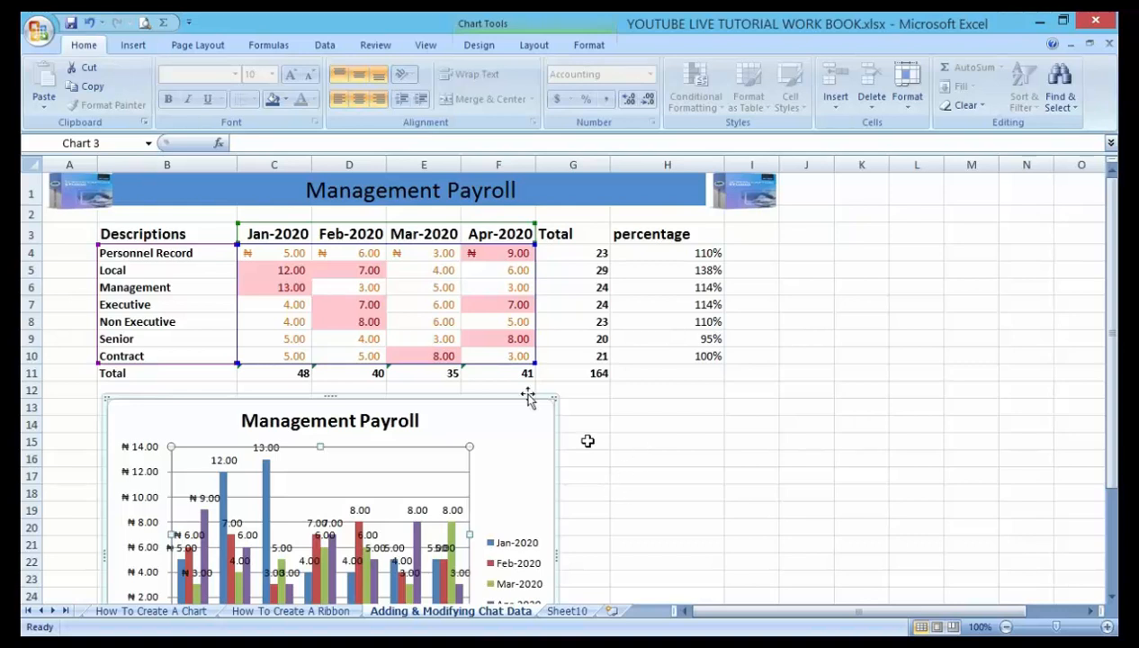
{"action": "mouse_move", "coordinate": [450, 294]}
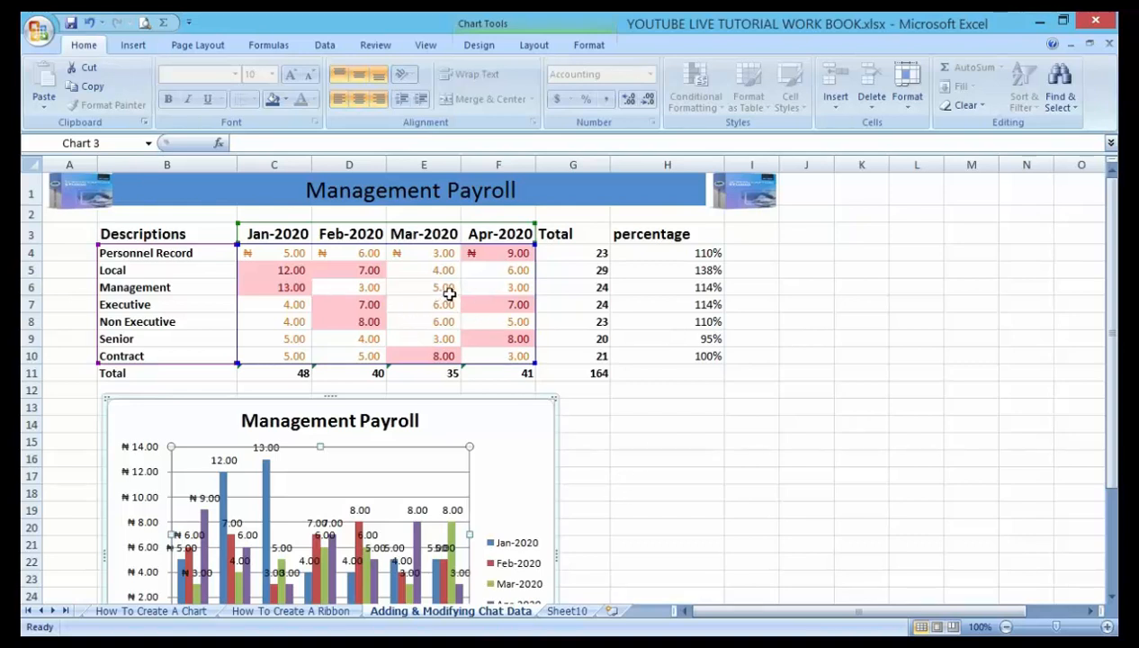
{"action": "mouse_move", "coordinate": [453, 287]}
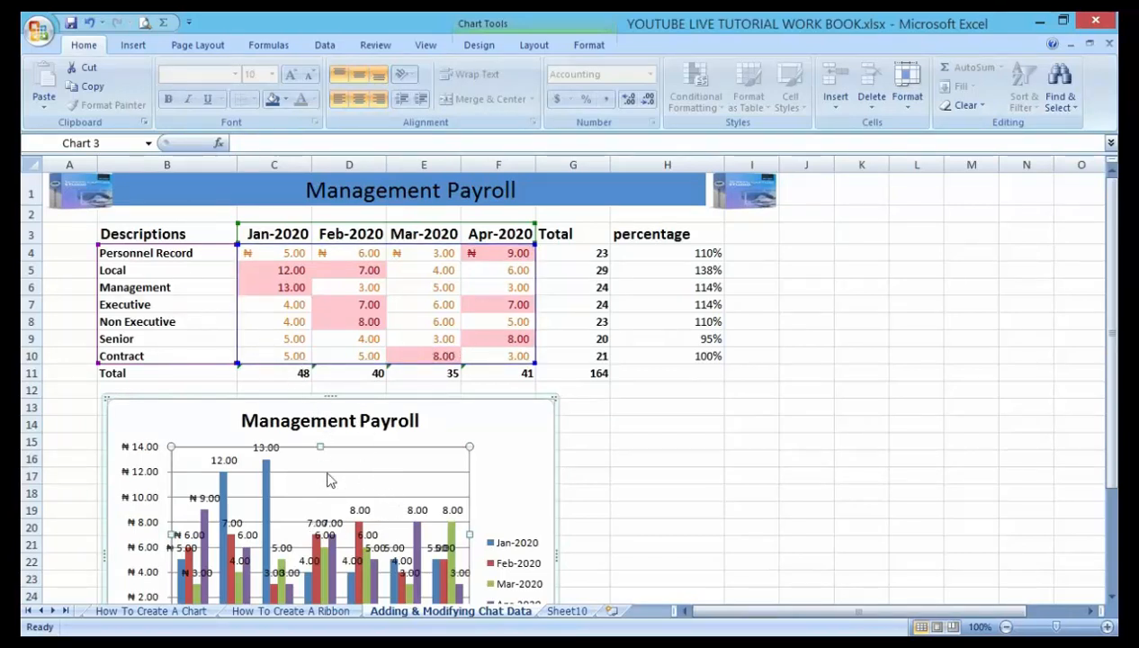
{"action": "mouse_move", "coordinate": [309, 465]}
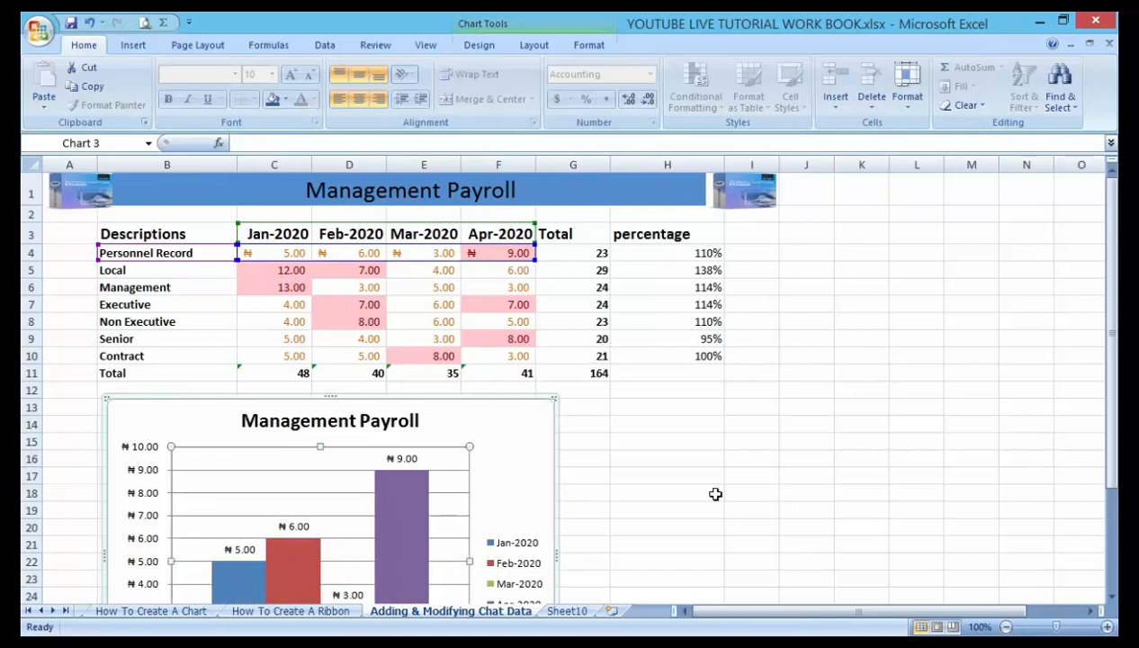
{"action": "scroll", "scroll_direction": "down", "scroll_amount": 3}
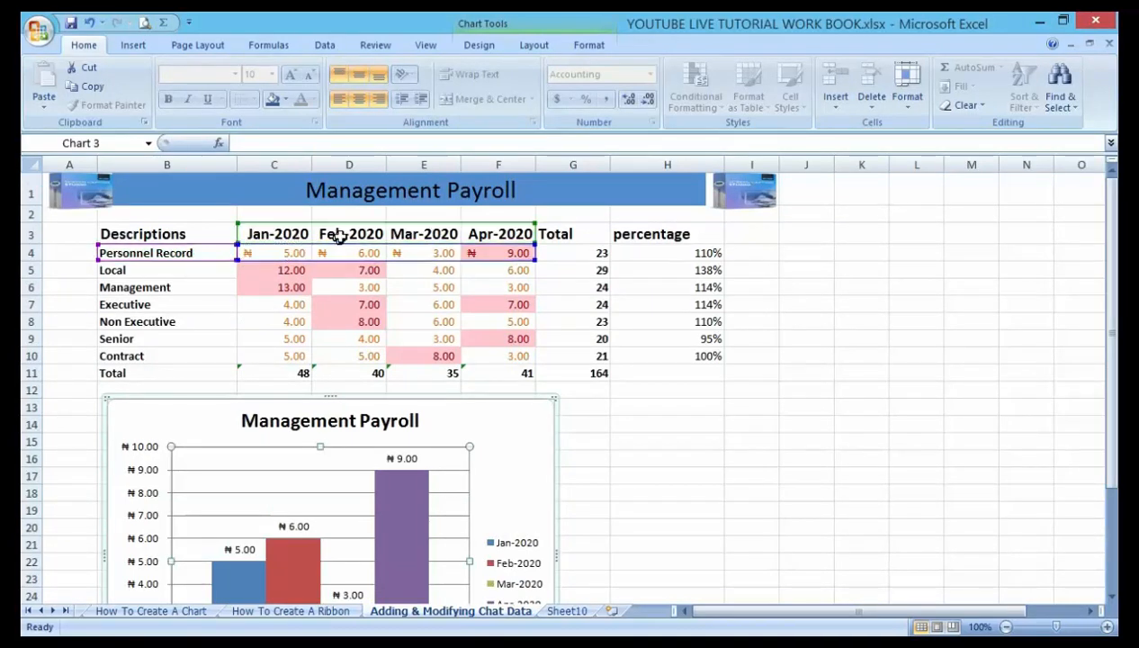
{"action": "mouse_move", "coordinate": [626, 416]}
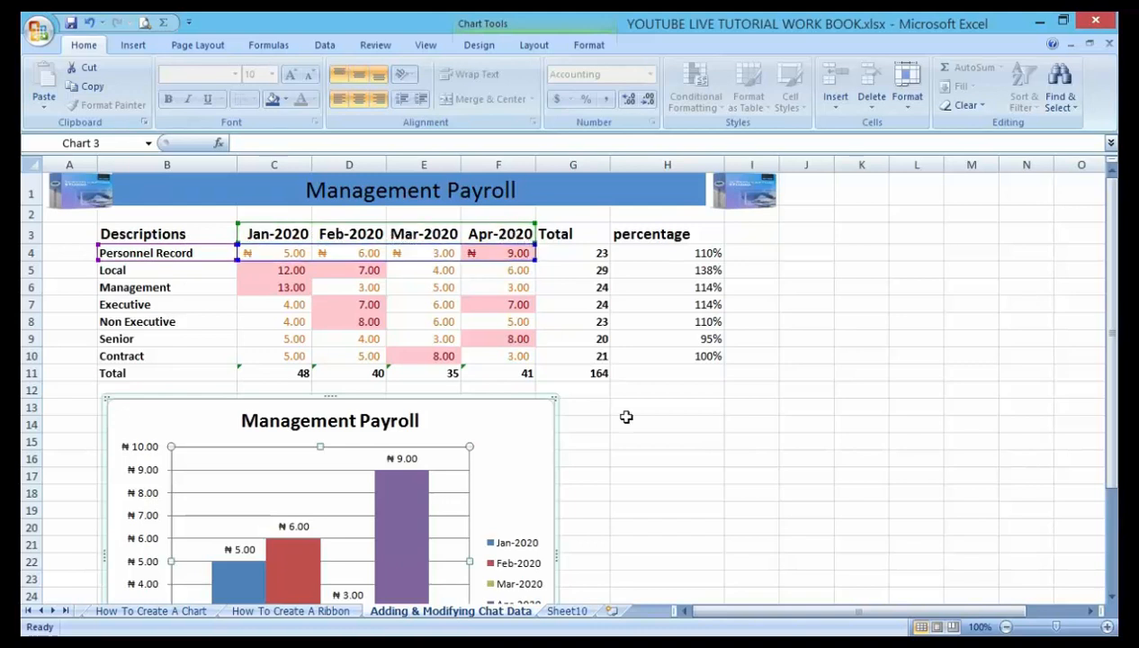
{"action": "scroll", "scroll_direction": "down", "scroll_amount": 3}
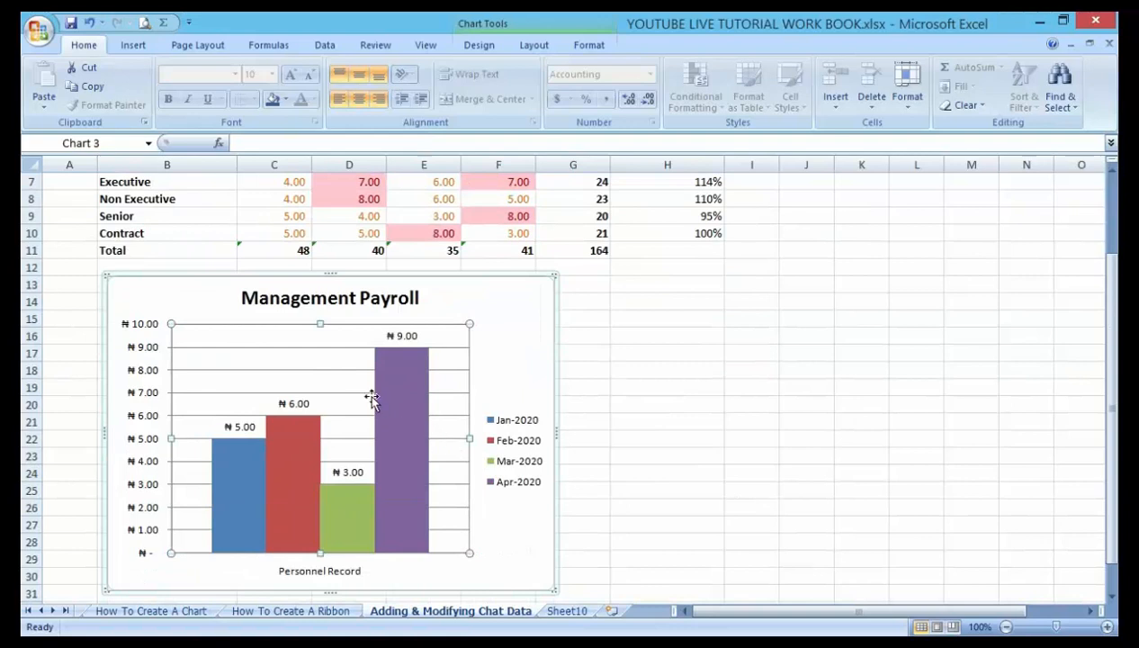
{"action": "mouse_move", "coordinate": [401, 396]}
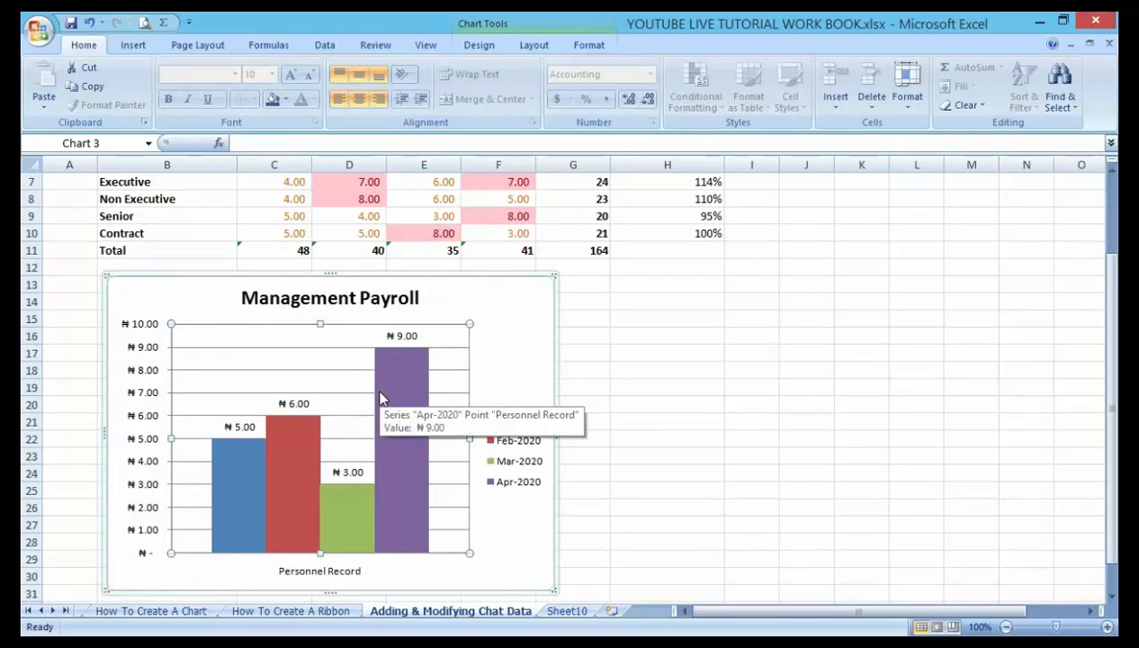
{"action": "mouse_move", "coordinate": [367, 446]}
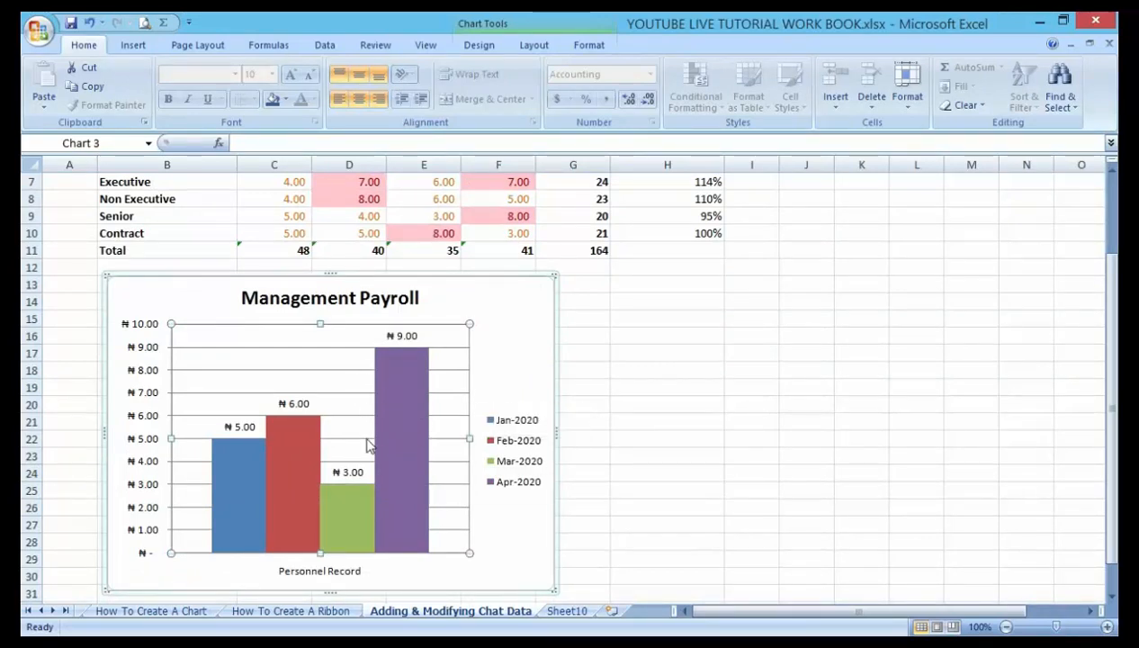
{"action": "mouse_move", "coordinate": [288, 459]}
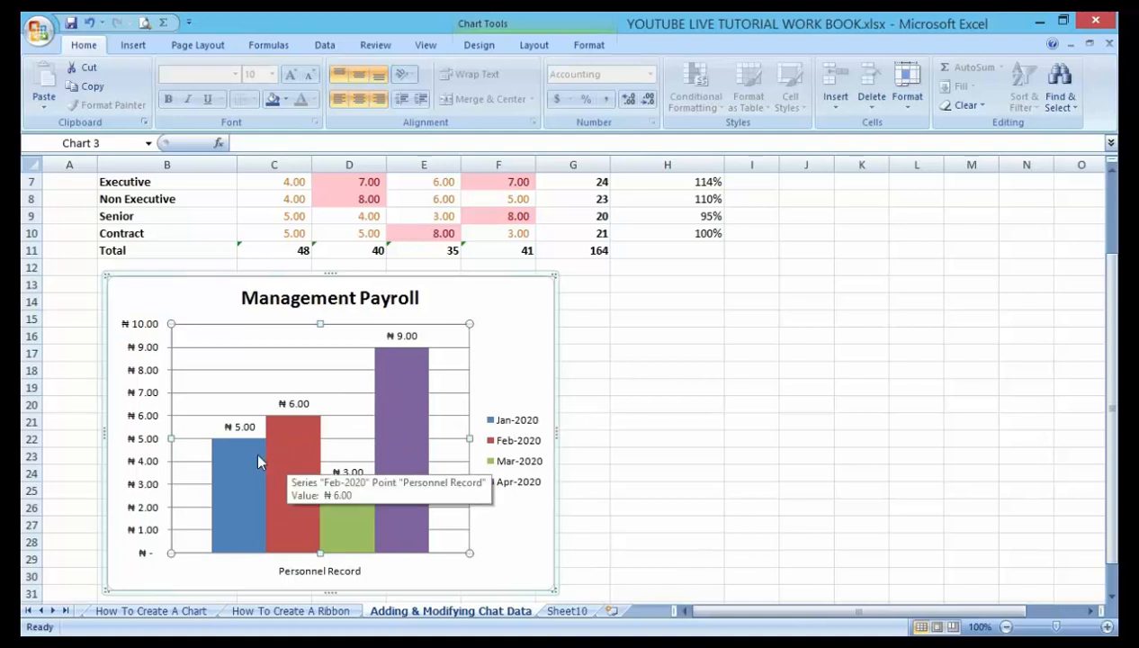
{"action": "mouse_move", "coordinate": [248, 483]}
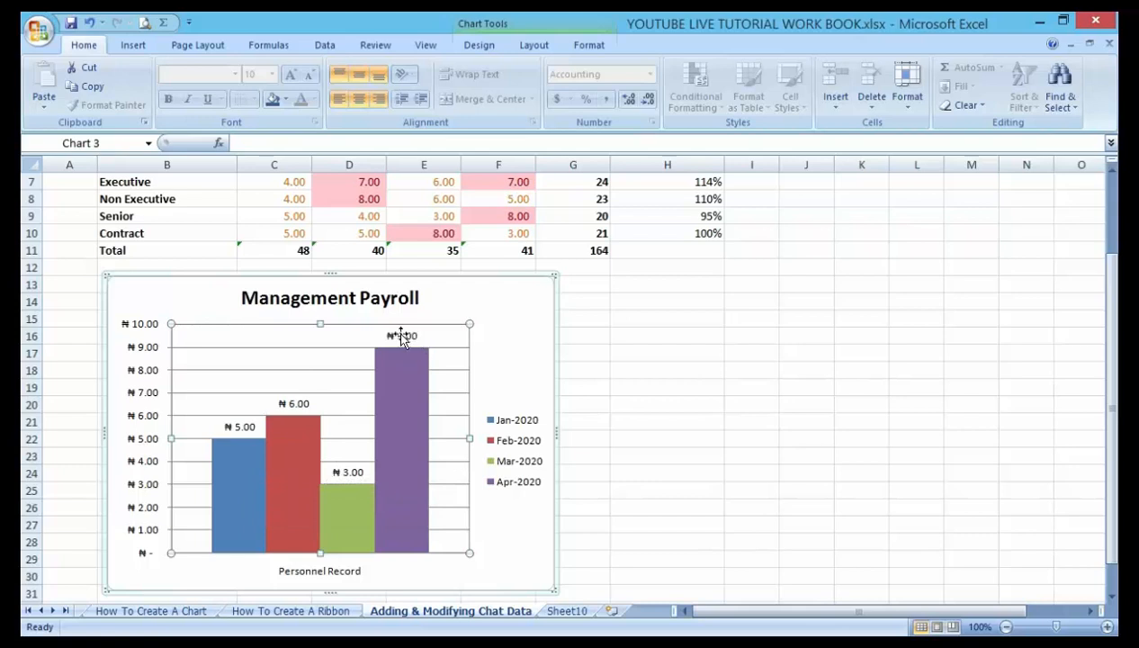
{"action": "mouse_move", "coordinate": [279, 430]}
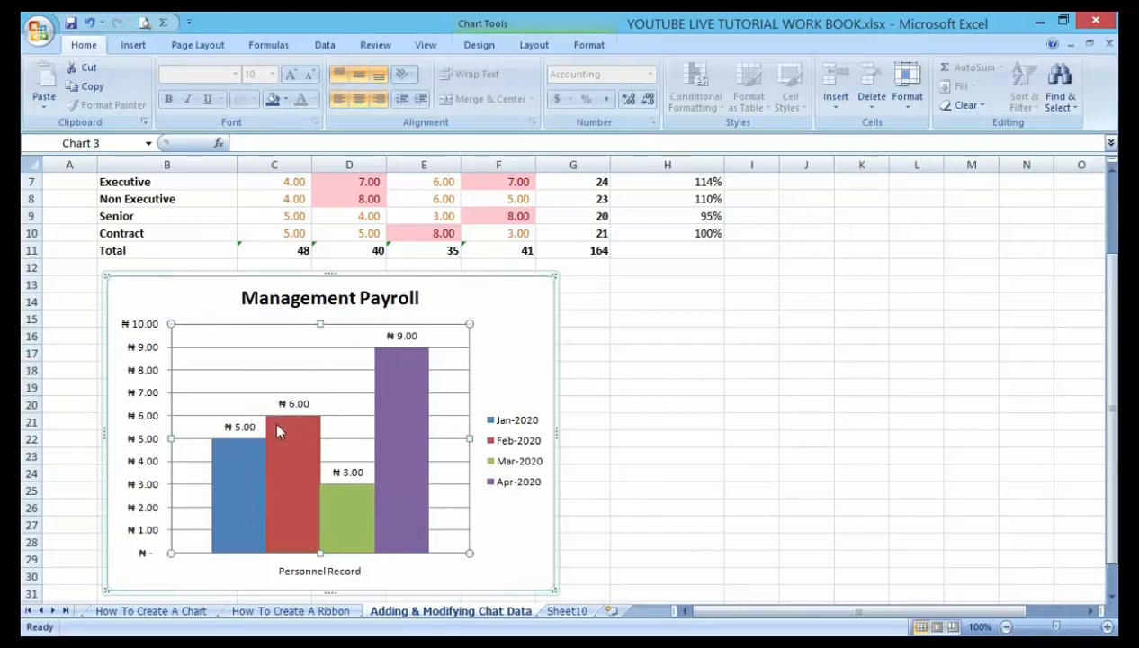
{"action": "mouse_move", "coordinate": [405, 377]}
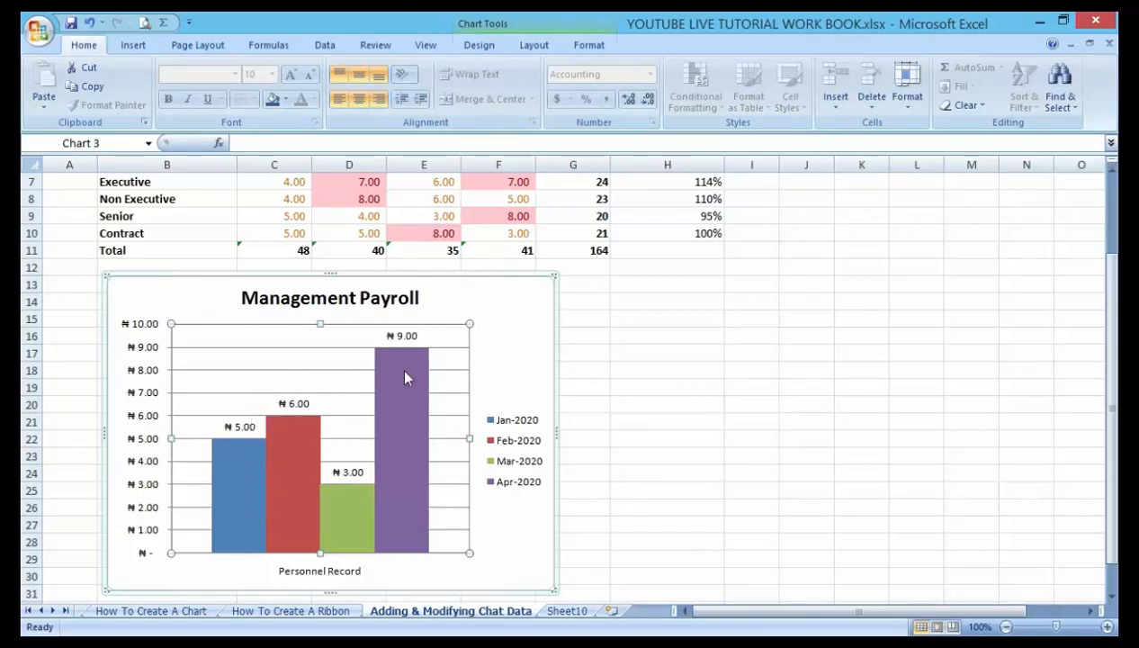
{"action": "mouse_move", "coordinate": [232, 423]}
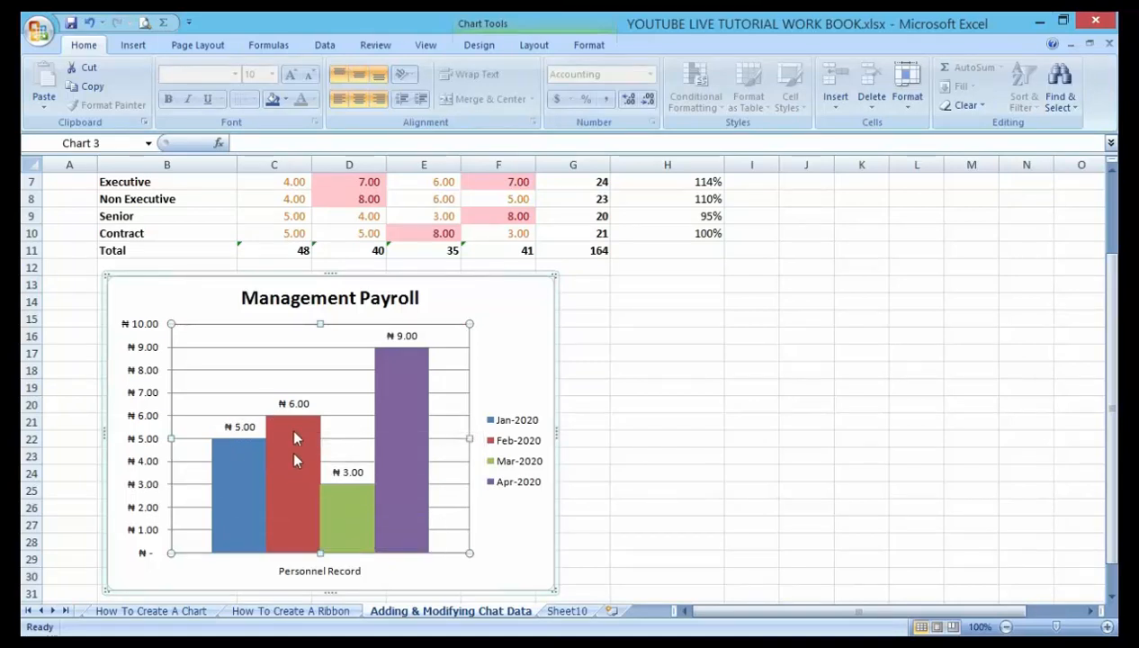
{"action": "mouse_move", "coordinate": [250, 513]}
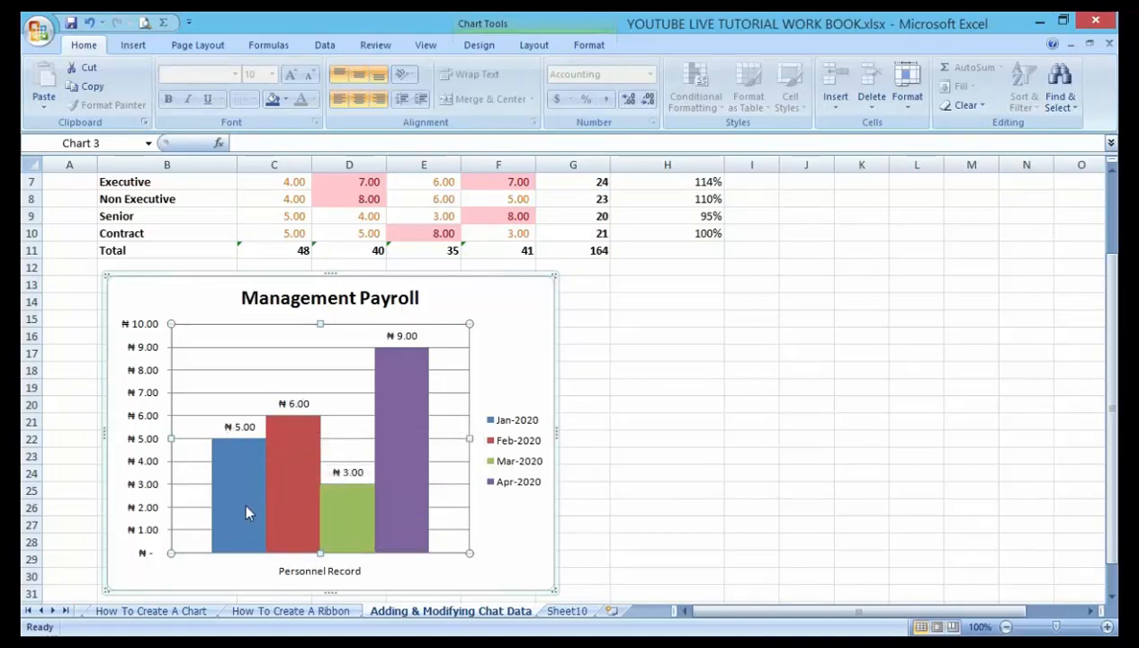
{"action": "mouse_move", "coordinate": [252, 457]}
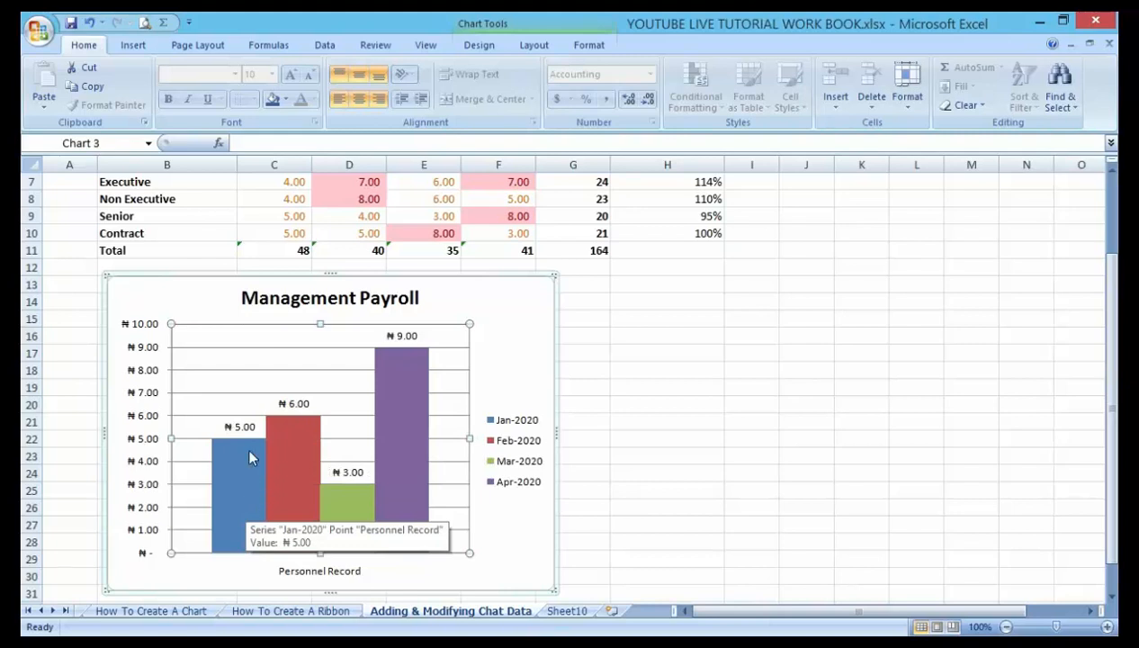
{"action": "mouse_move", "coordinate": [311, 518]}
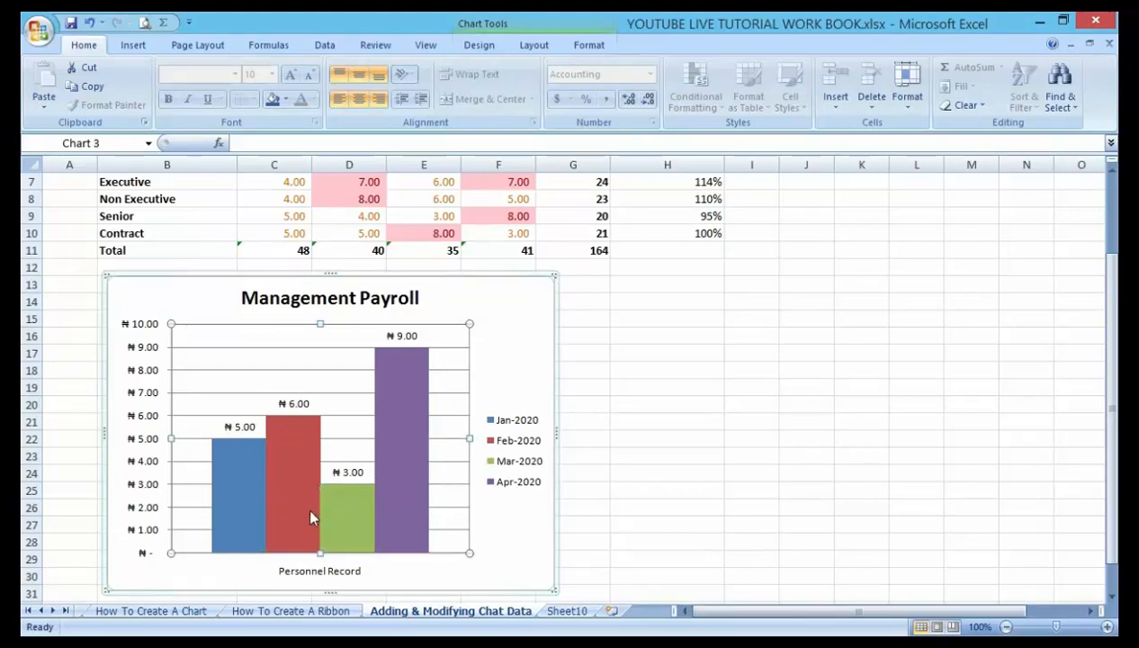
{"action": "mouse_move", "coordinate": [341, 504]}
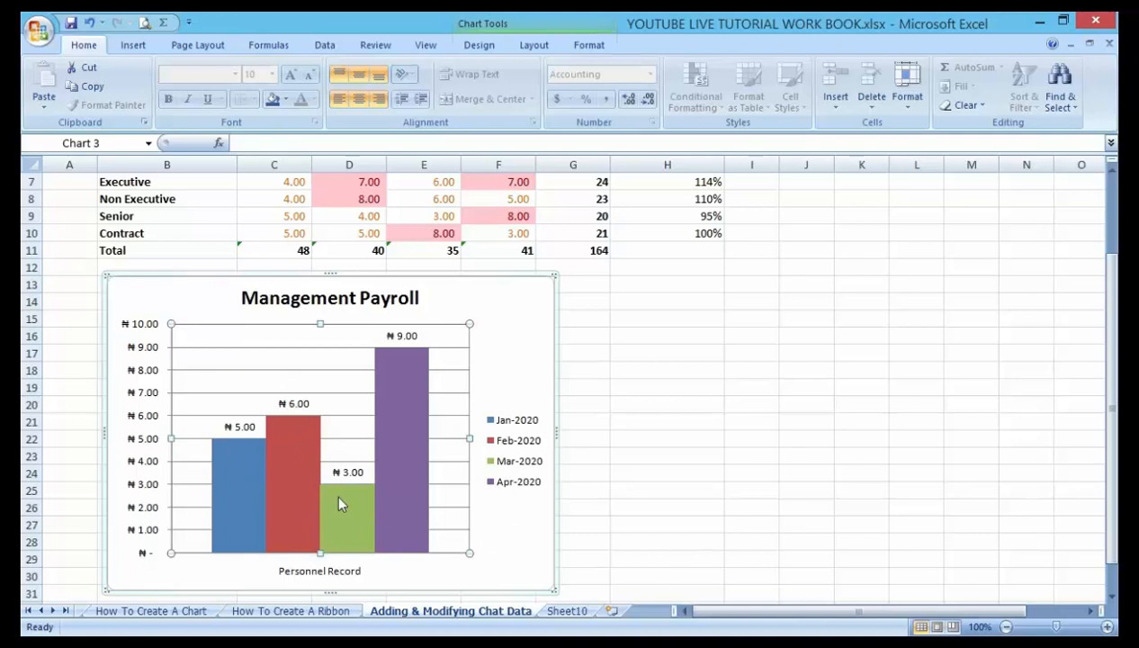
{"action": "mouse_move", "coordinate": [364, 482]}
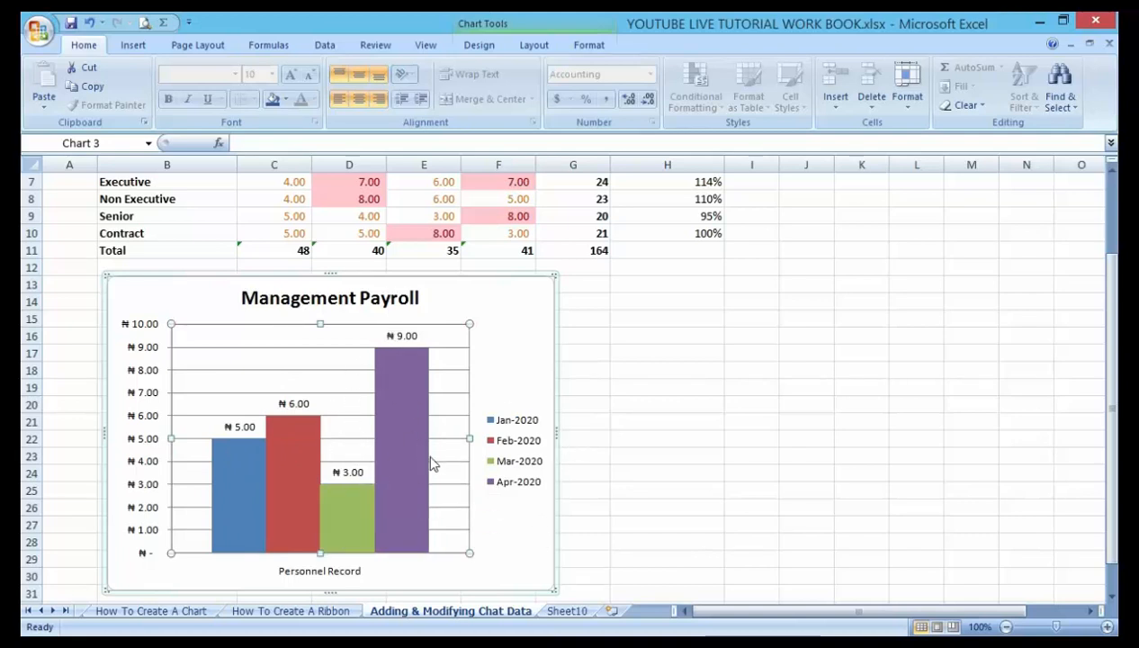
{"action": "mouse_move", "coordinate": [299, 583]}
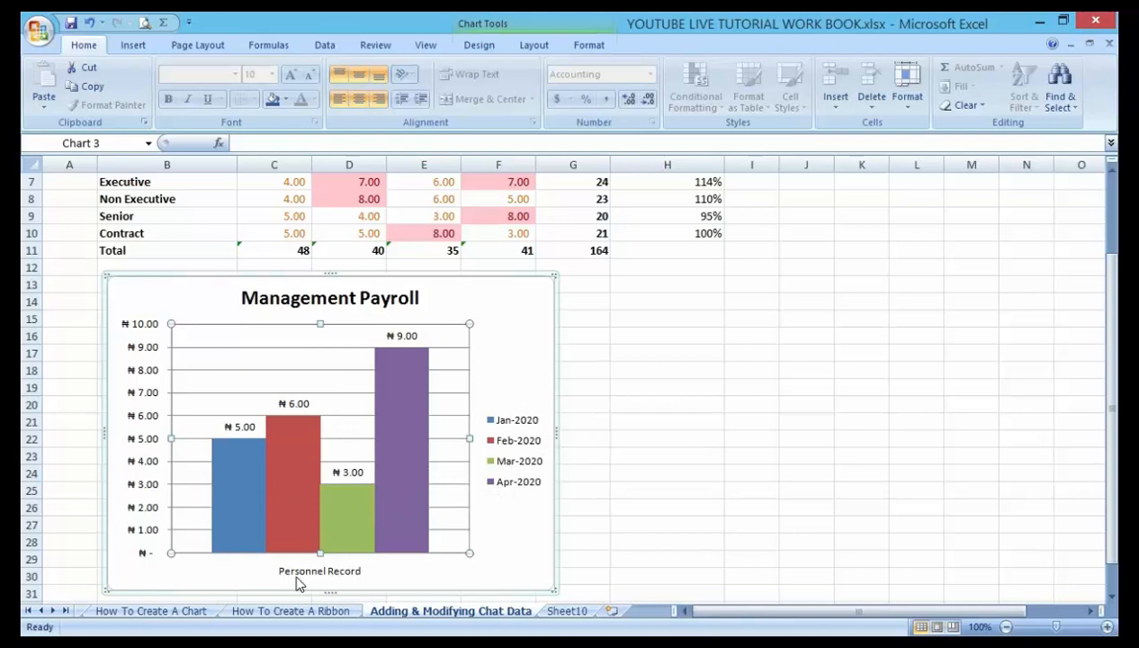
{"action": "mouse_move", "coordinate": [477, 421]}
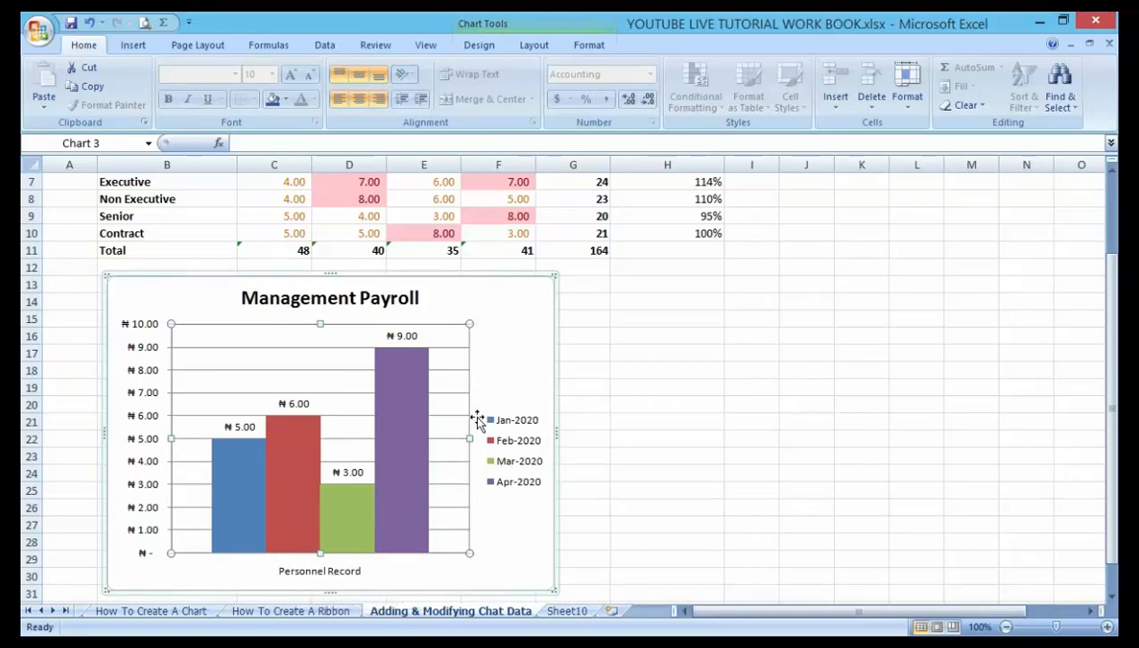
{"action": "mouse_move", "coordinate": [513, 453]}
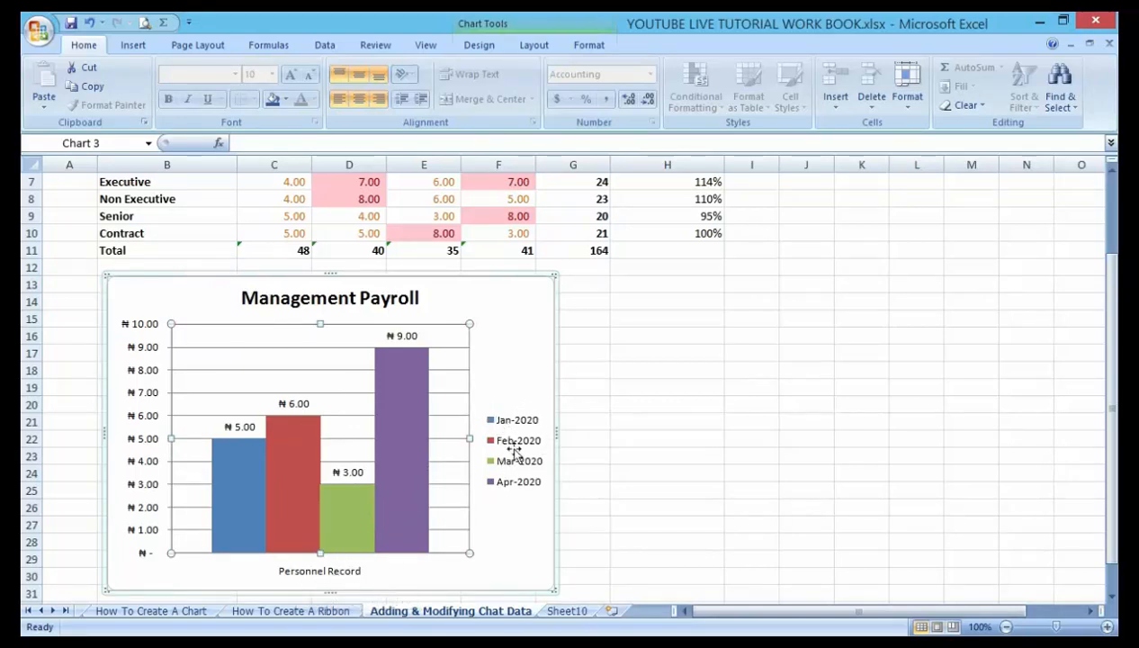
{"action": "mouse_move", "coordinate": [259, 466]}
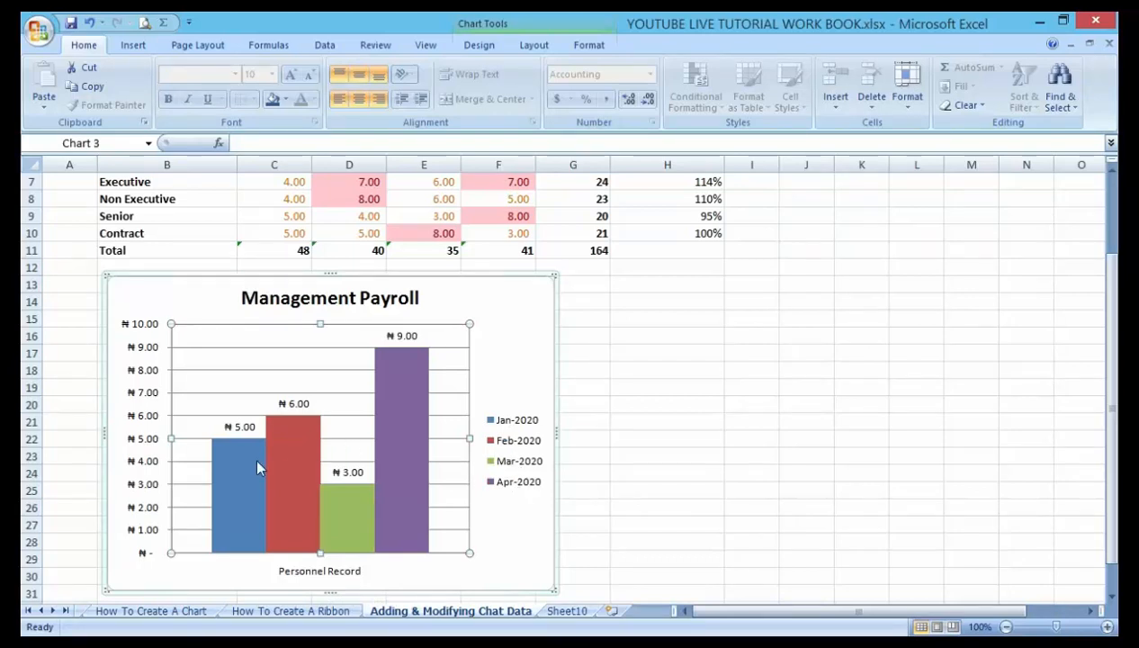
{"action": "mouse_move", "coordinate": [292, 448]}
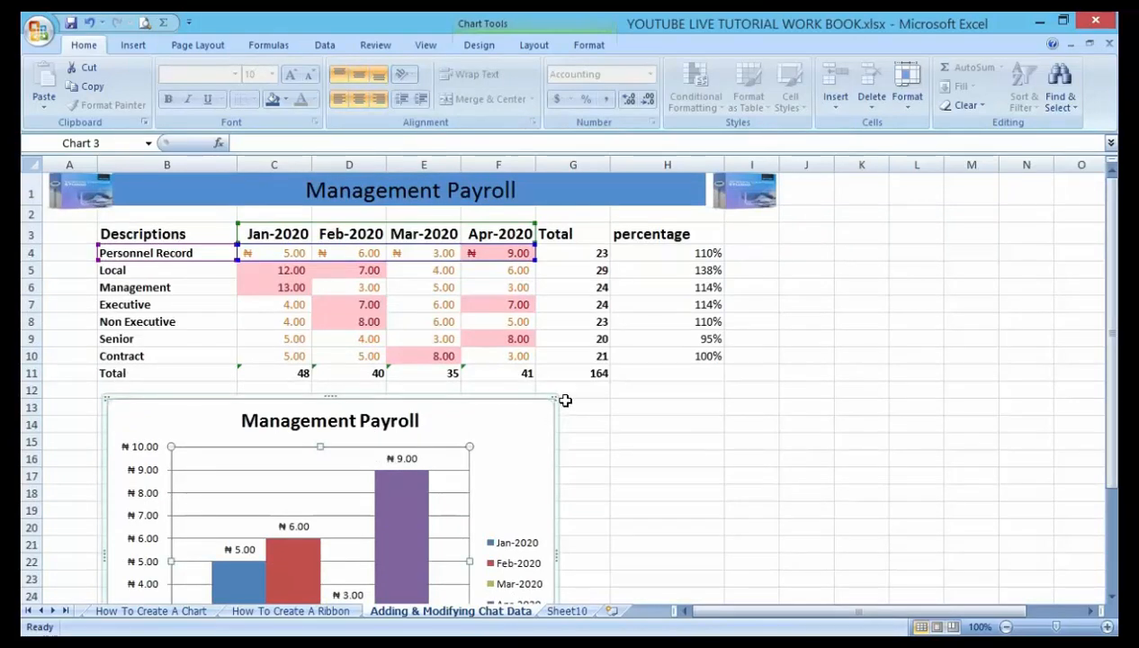
{"action": "mouse_move", "coordinate": [511, 315]}
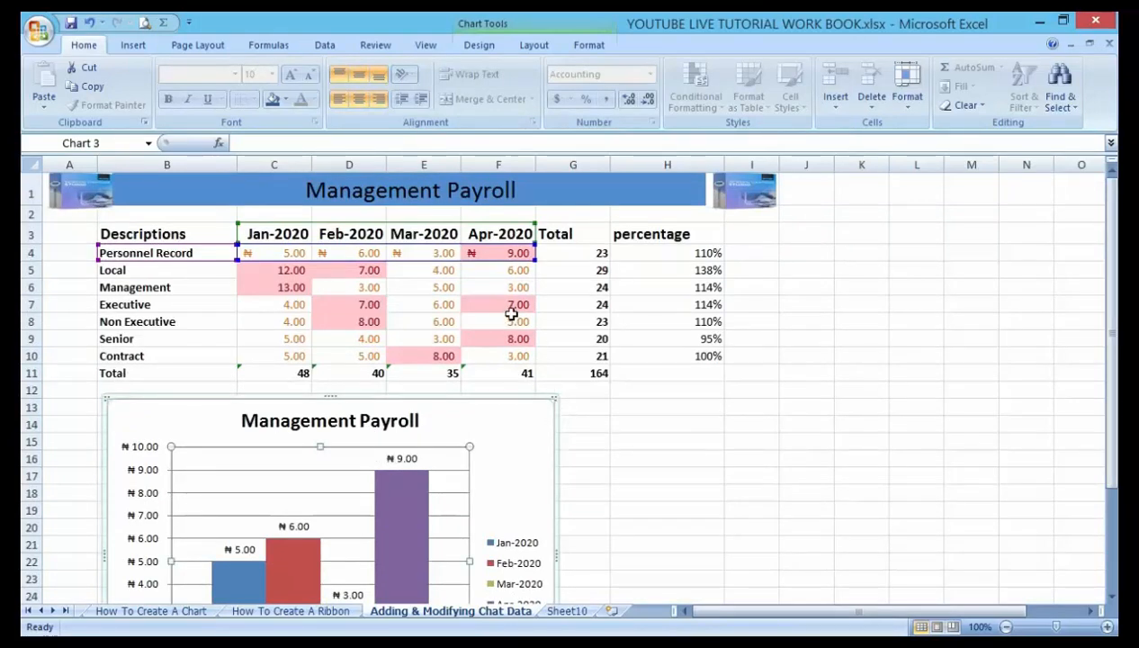
{"action": "mouse_move", "coordinate": [476, 316]}
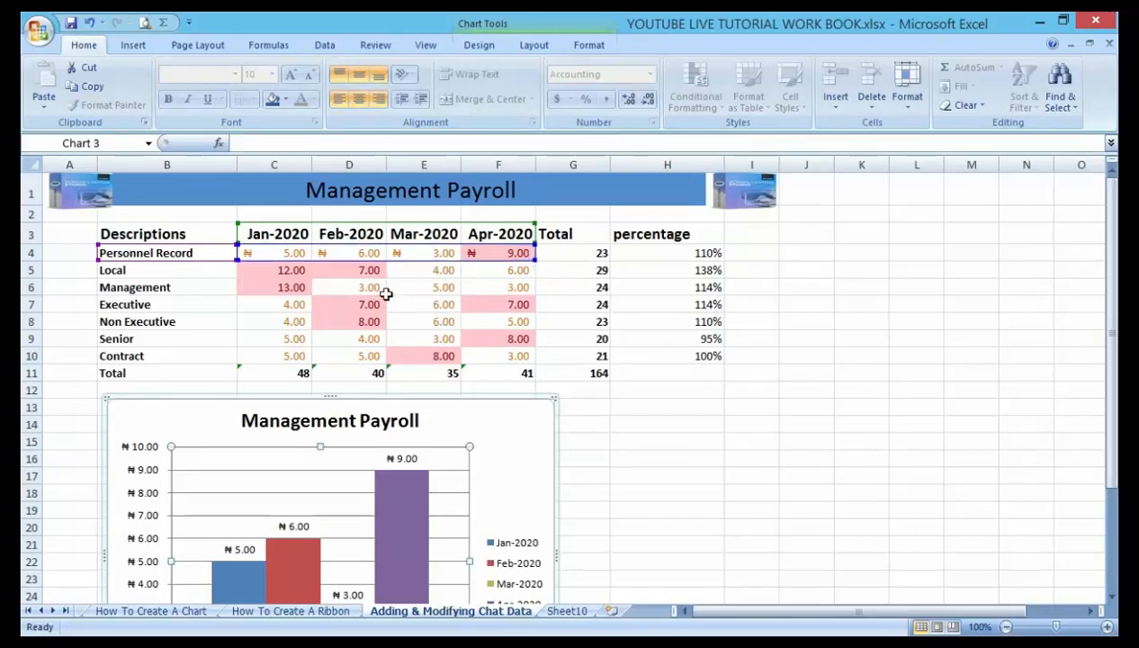
Step: Extend the chart's source range from row 4 to row 6, adding the Local and Management rows
{"action": "left_click", "coordinate": [273, 270]}
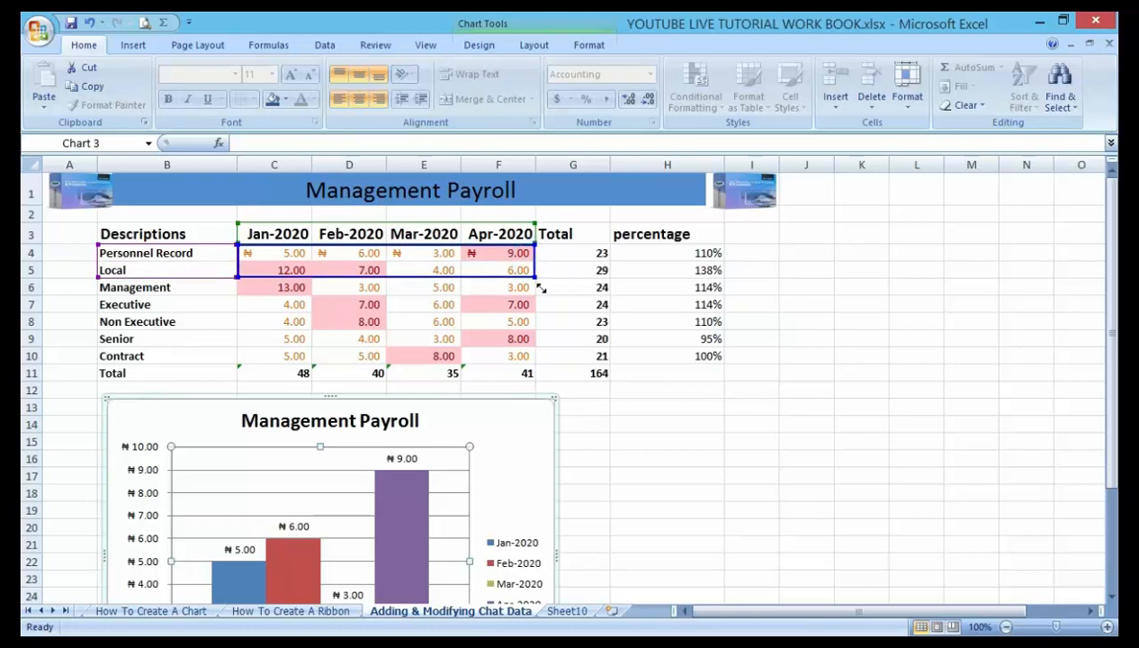
{"action": "scroll", "scroll_direction": "down", "scroll_amount": 3}
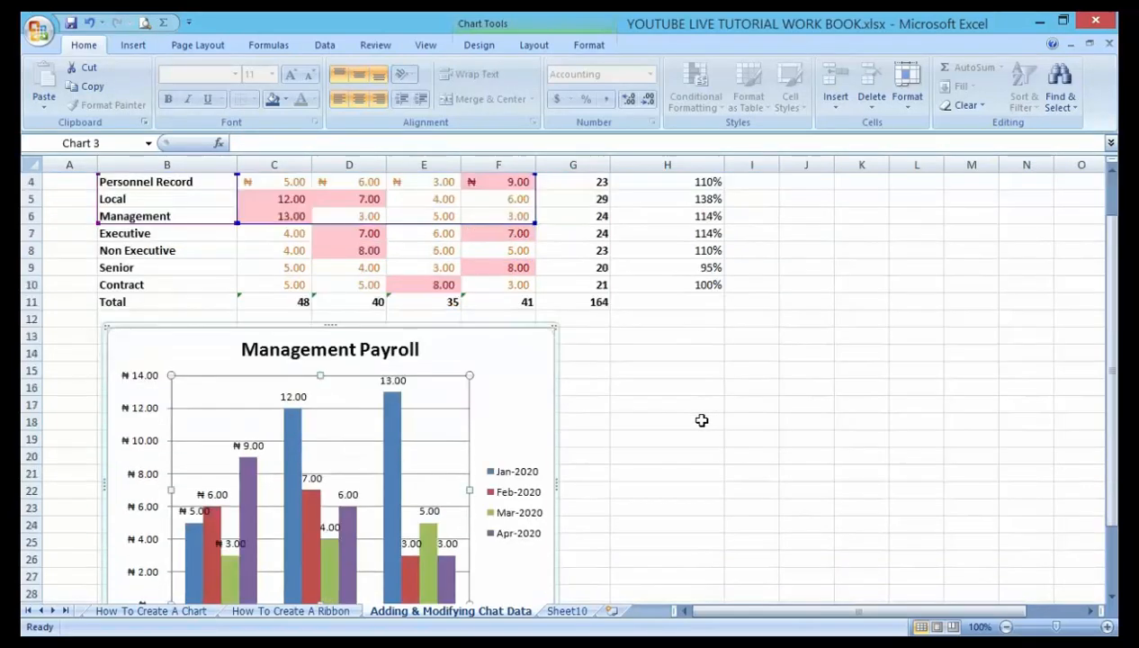
{"action": "mouse_move", "coordinate": [200, 200]}
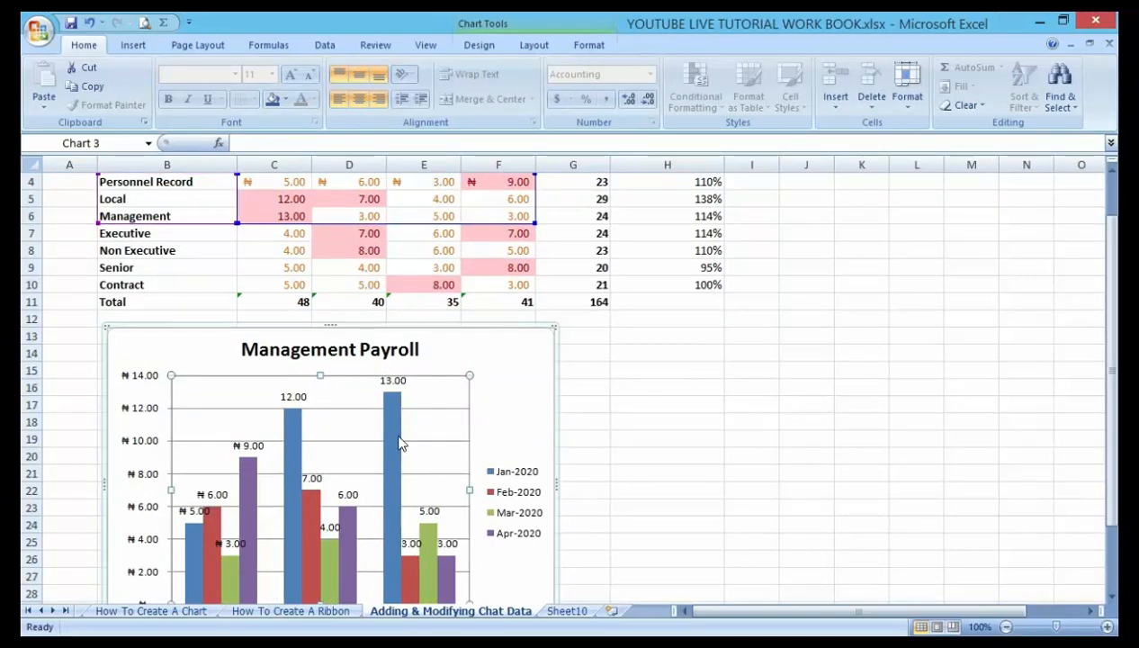
{"action": "scroll", "scroll_direction": "down", "scroll_amount": 3}
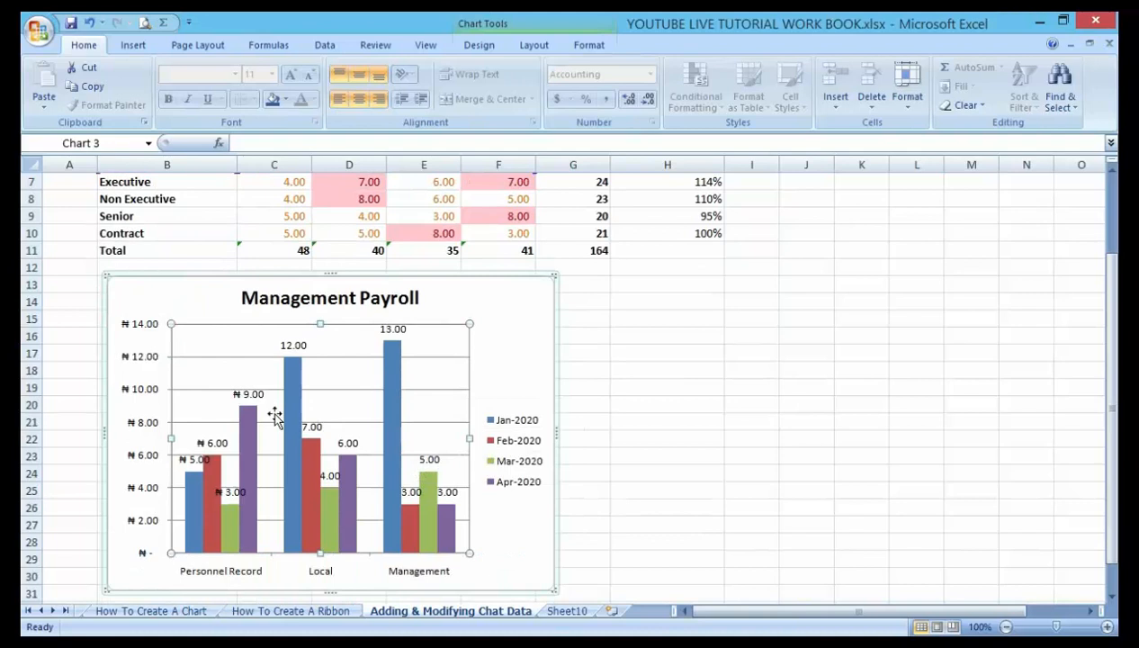
{"action": "mouse_move", "coordinate": [421, 388]}
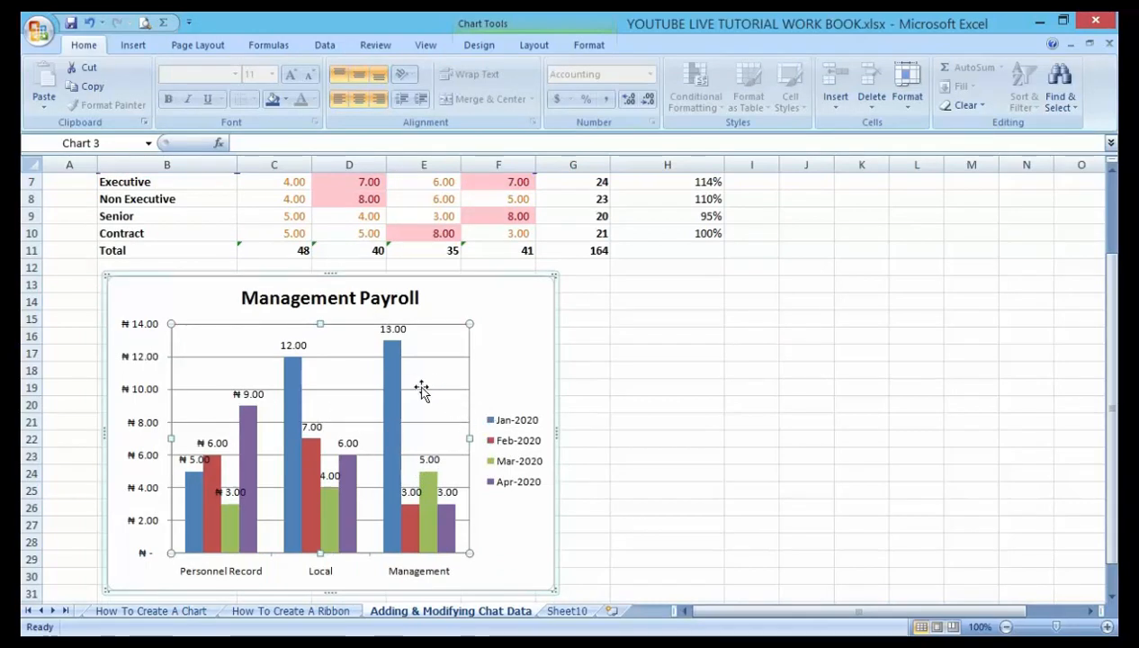
{"action": "scroll", "scroll_direction": "up", "scroll_amount": 3}
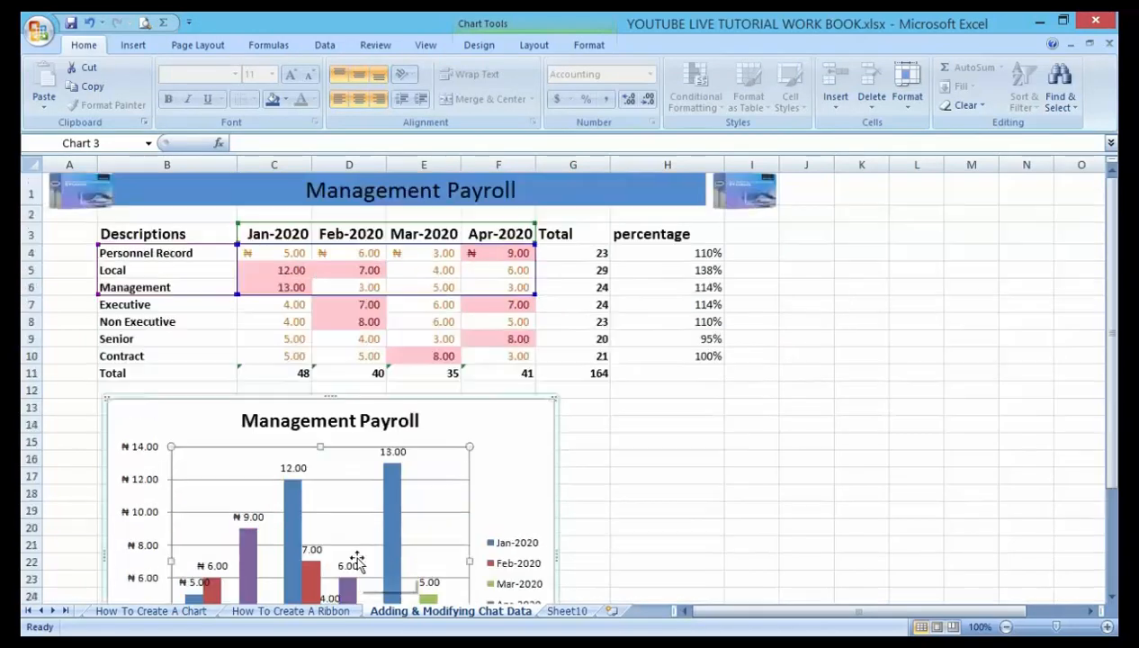
{"action": "scroll", "scroll_direction": "down", "scroll_amount": 3}
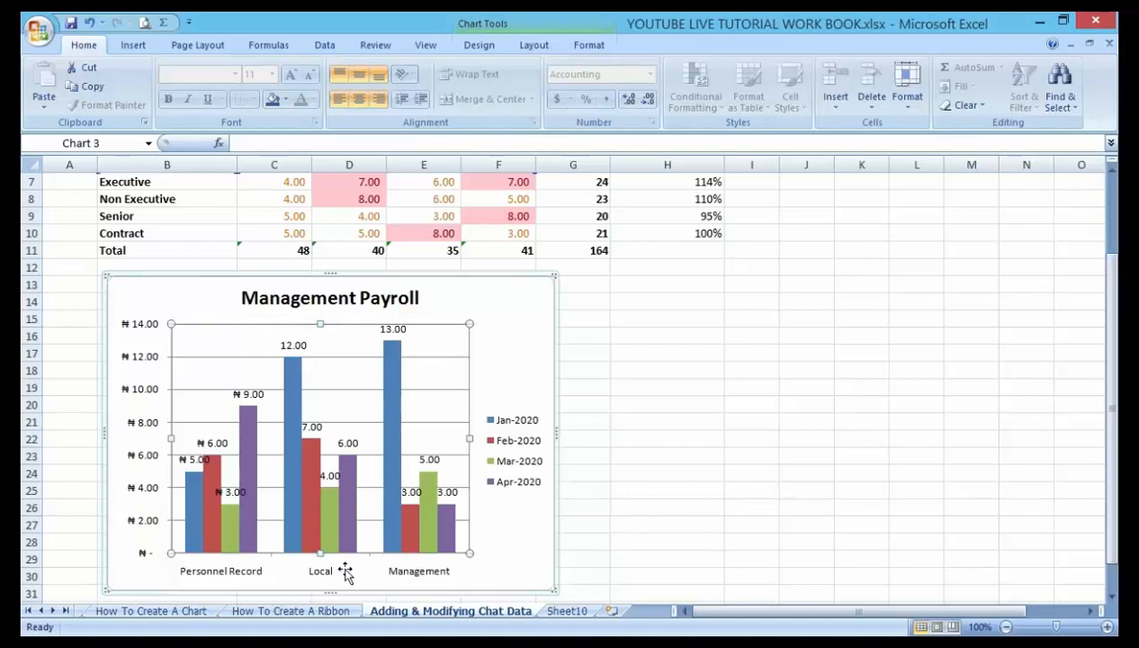
{"action": "mouse_move", "coordinate": [421, 438]}
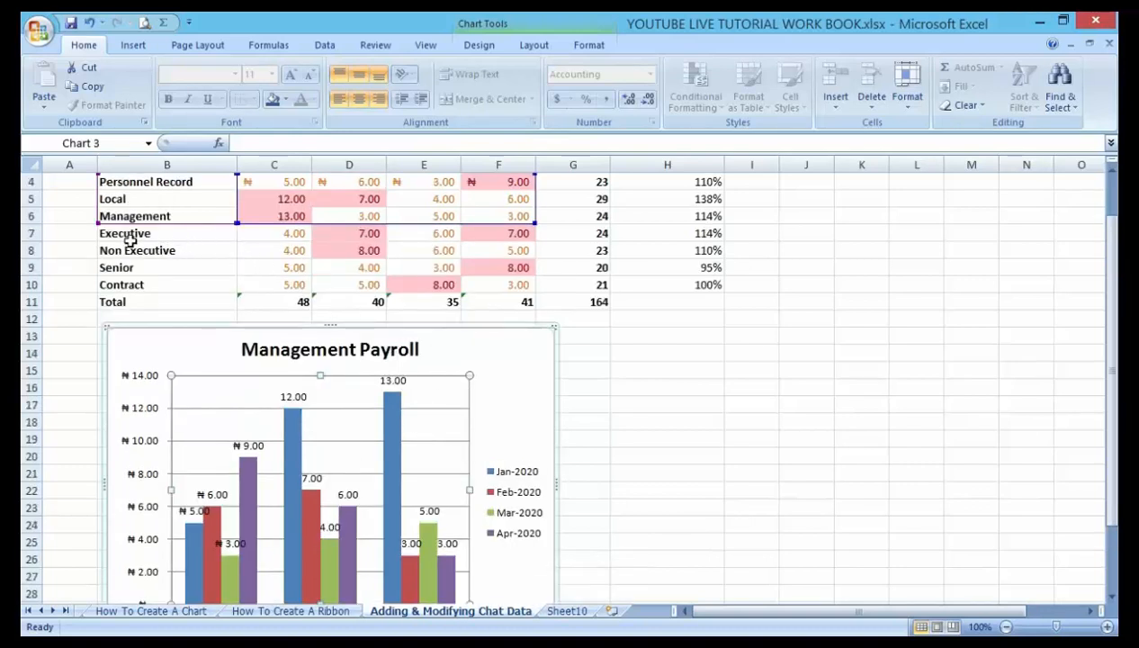
{"action": "mouse_move", "coordinate": [473, 264]}
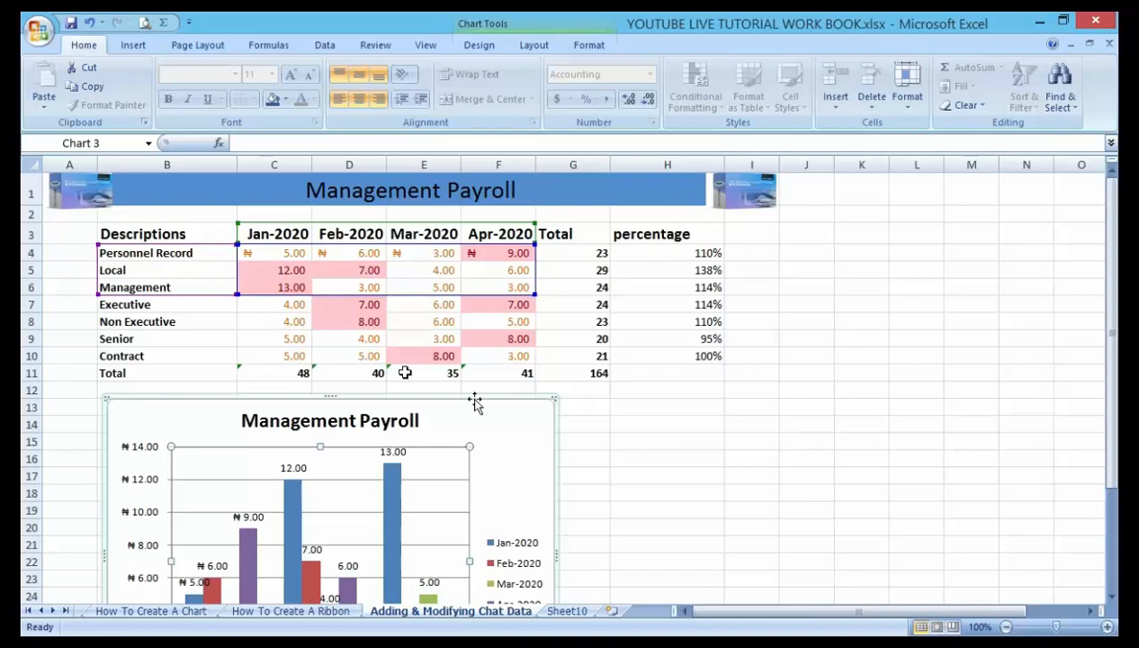
{"action": "scroll", "scroll_direction": "down", "scroll_amount": 3}
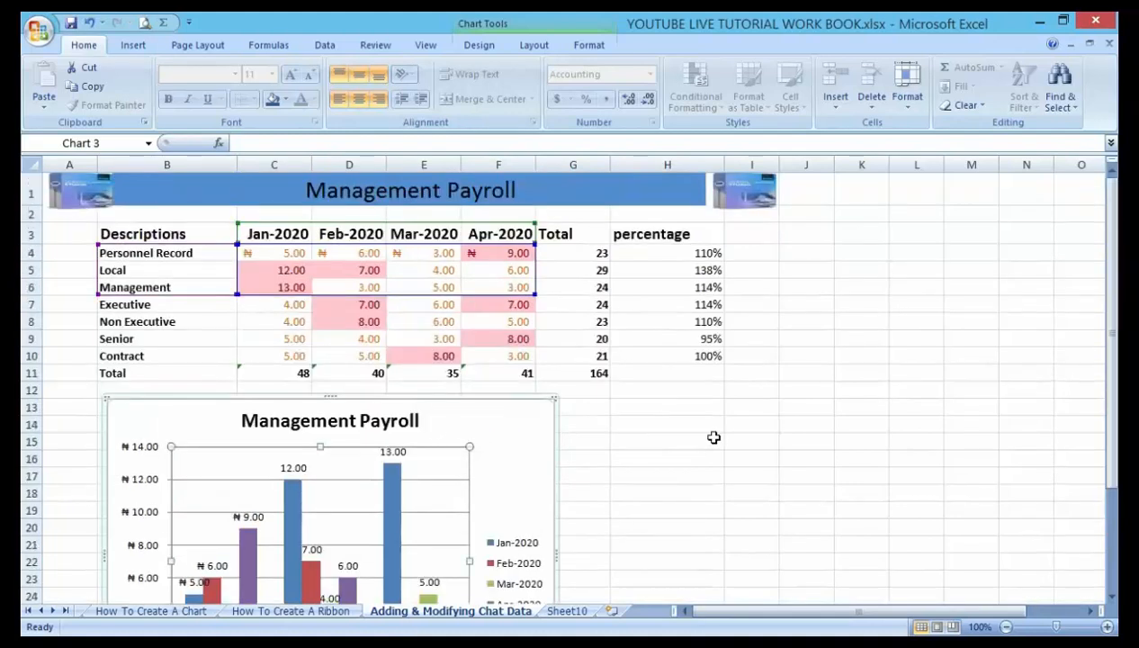
Step: Resize the chart data to Jan-2020 values C4:C10, plotting the seven description rows as single bars
{"action": "left_click", "coordinate": [349, 338]}
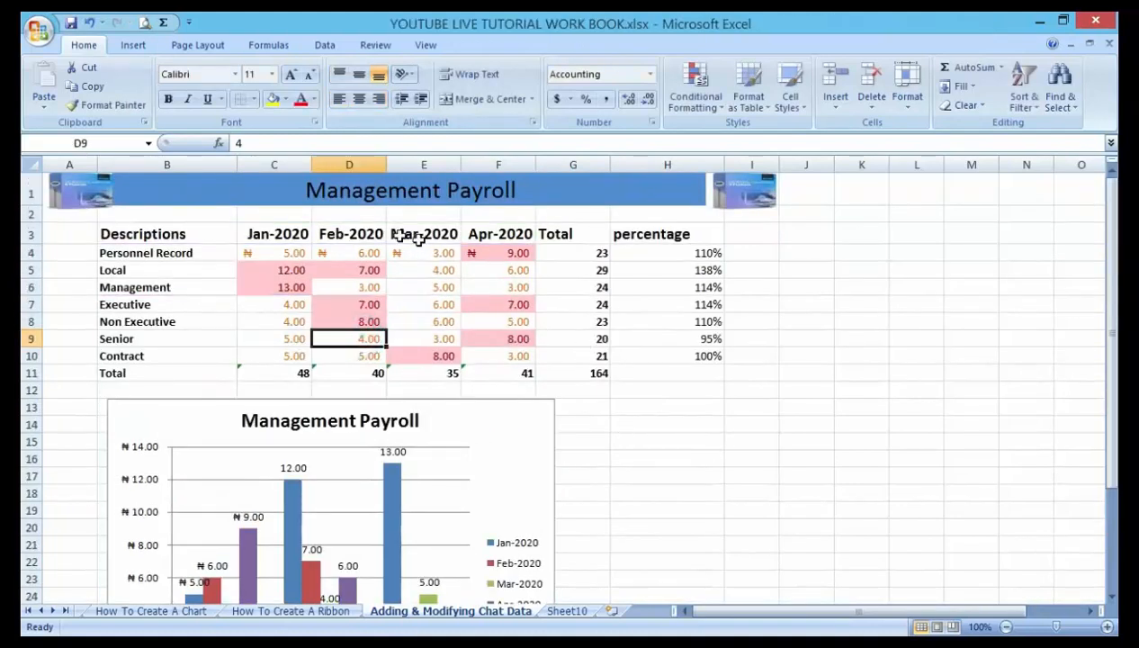
{"action": "left_click", "coordinate": [313, 481]}
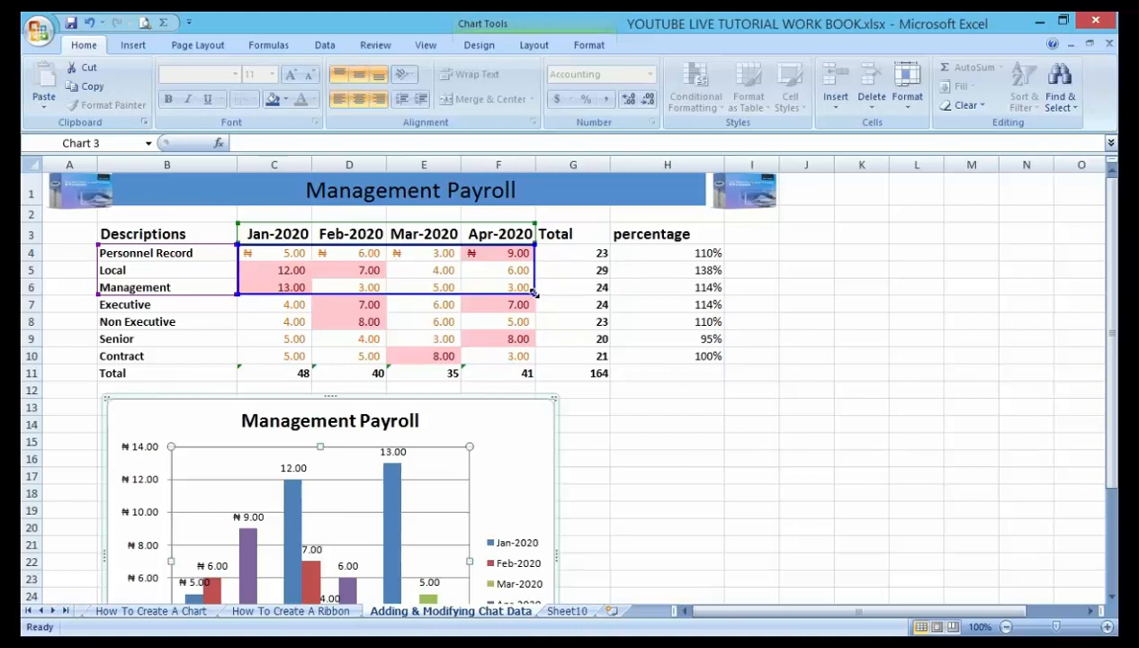
{"action": "left_click", "coordinate": [518, 270]}
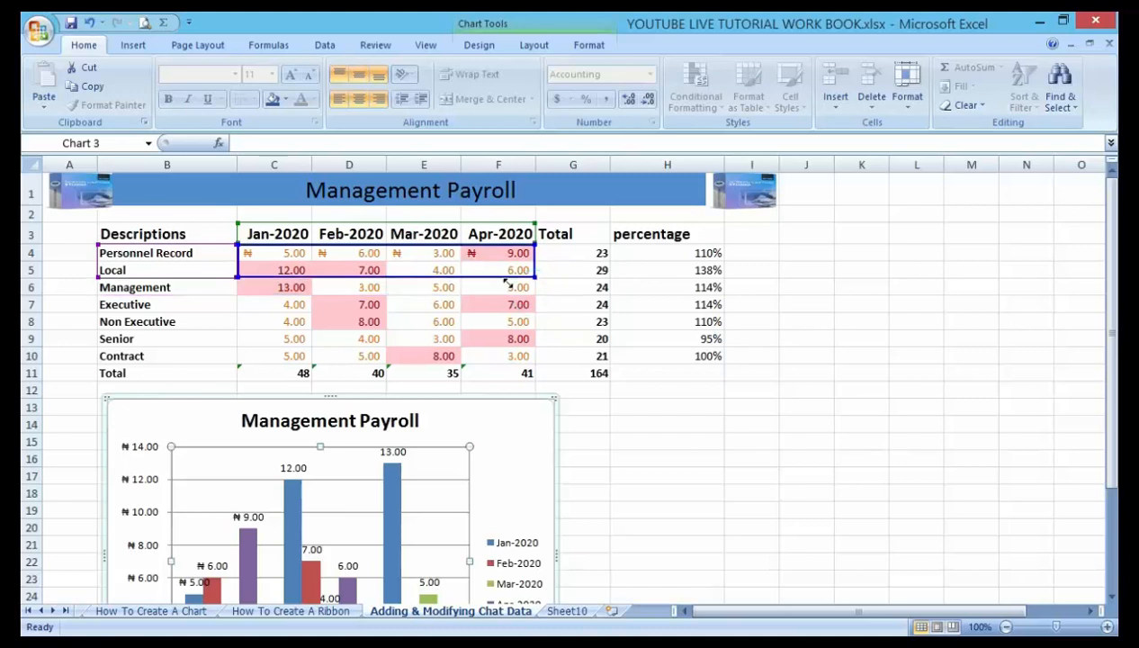
{"action": "left_click", "coordinate": [273, 251]}
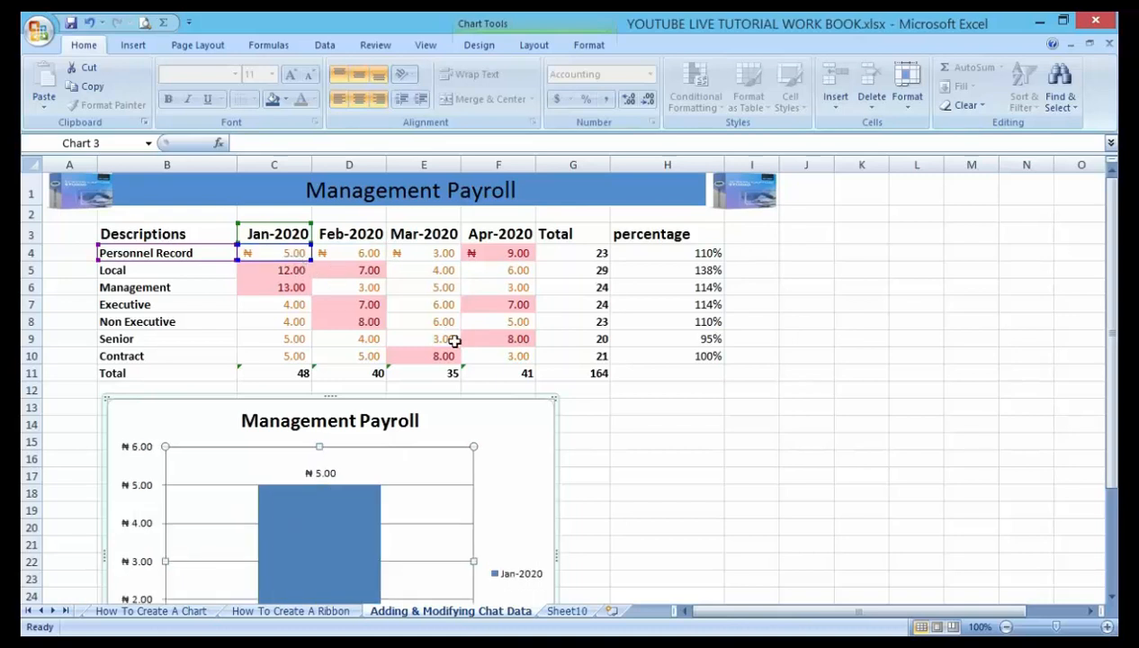
{"action": "left_click", "coordinate": [348, 287]}
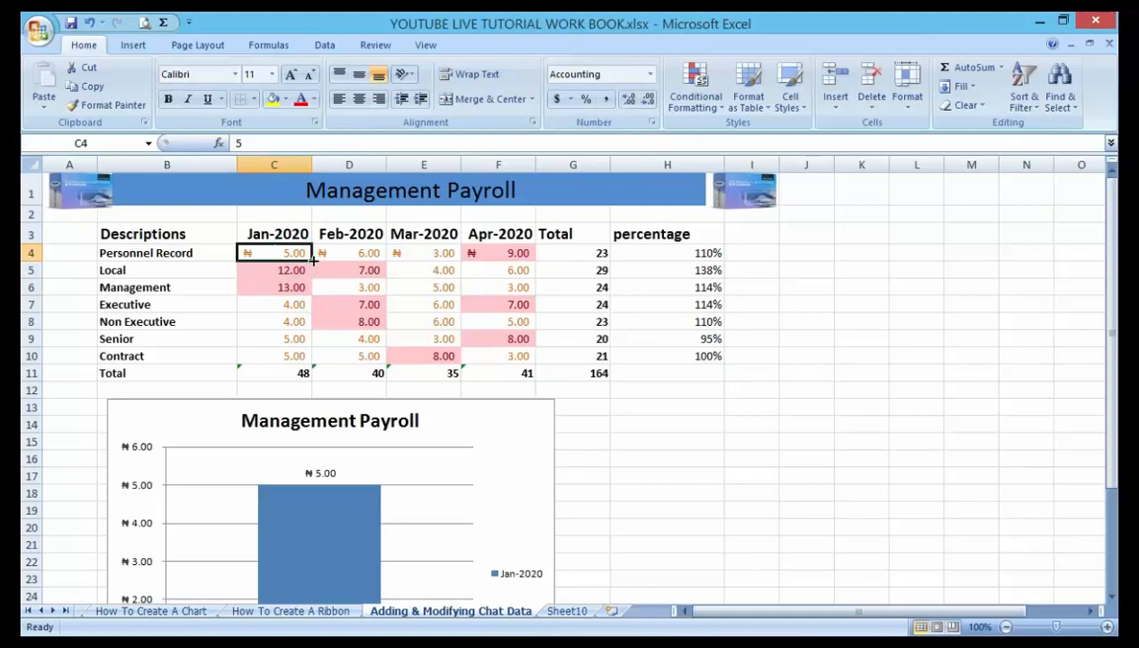
{"action": "left_click_drag", "start_coordinate": [306, 261], "coordinate": [311, 288]}
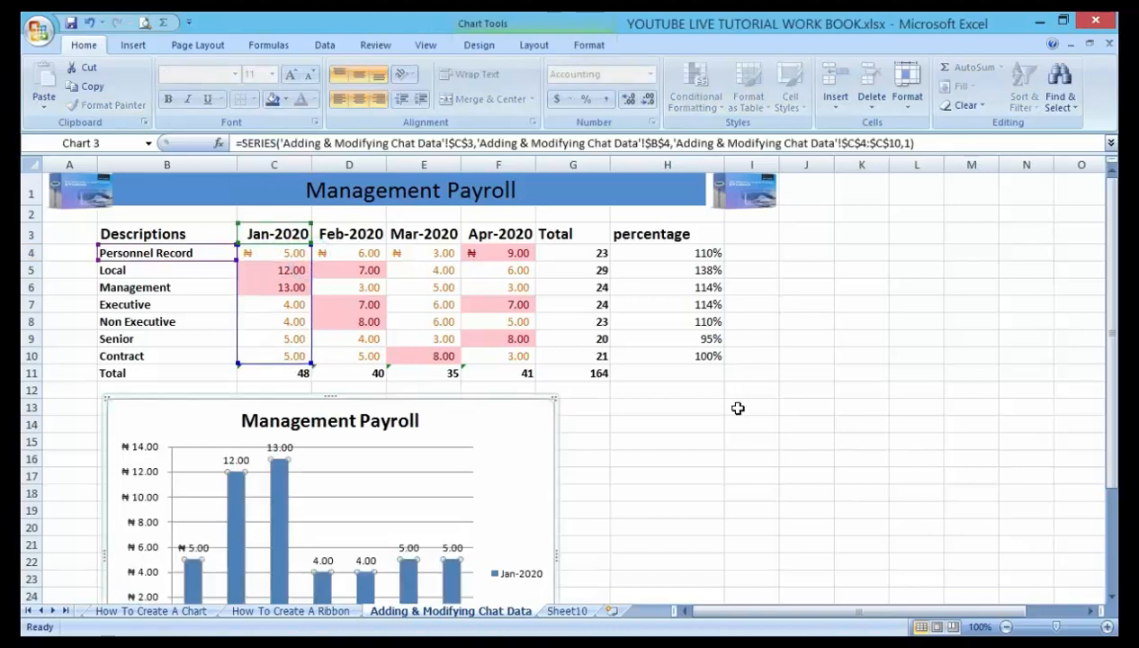
{"action": "left_click", "coordinate": [751, 336]}
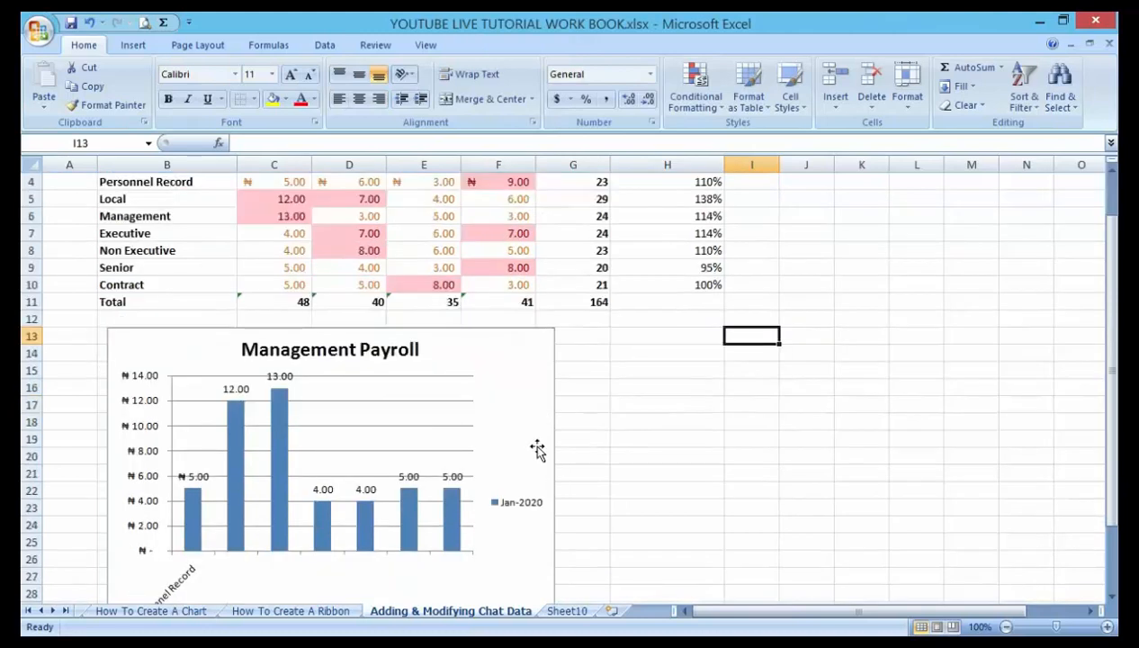
{"action": "scroll", "scroll_direction": "up", "scroll_amount": 3}
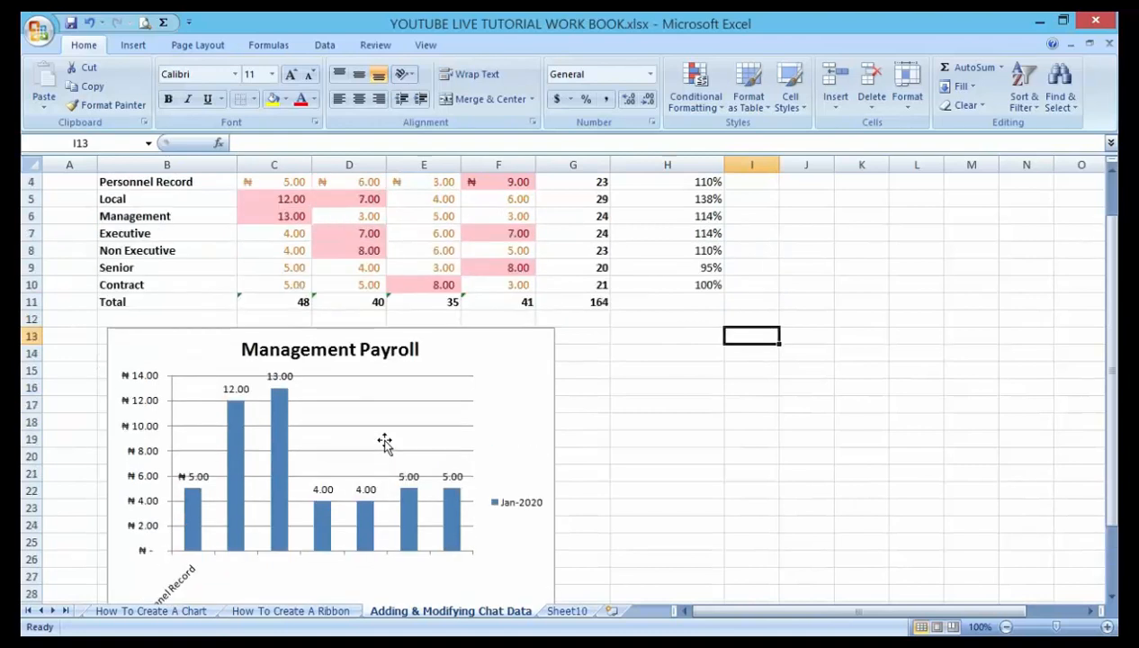
{"action": "scroll", "scroll_direction": "down", "scroll_amount": 3}
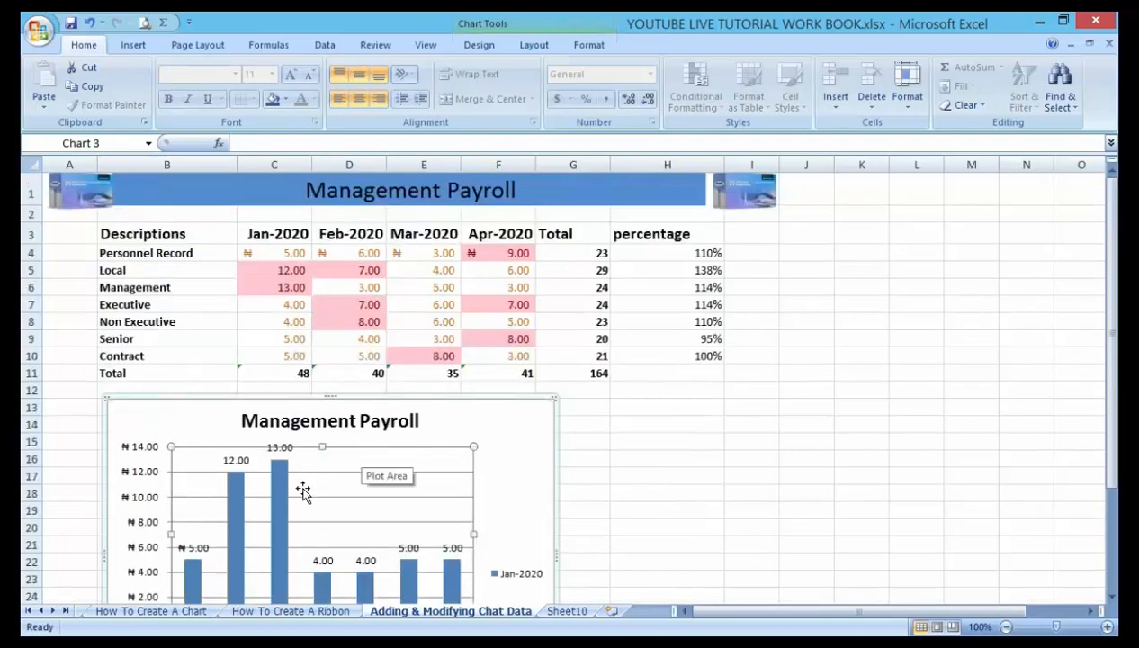
{"action": "left_click", "coordinate": [273, 252]}
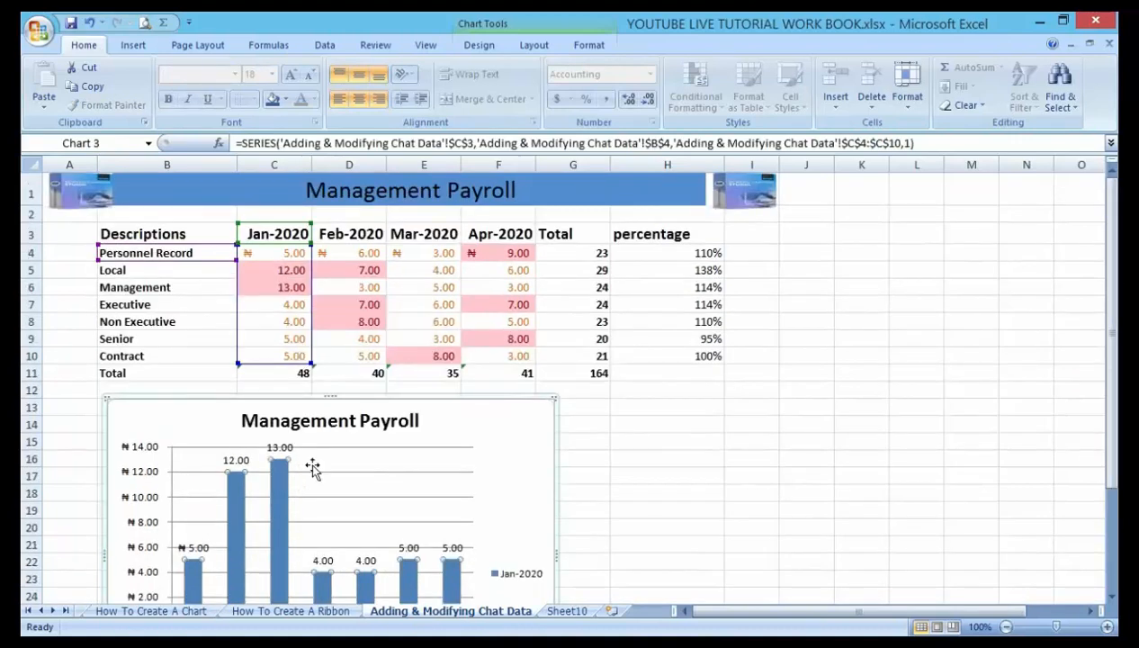
{"action": "mouse_move", "coordinate": [315, 470]}
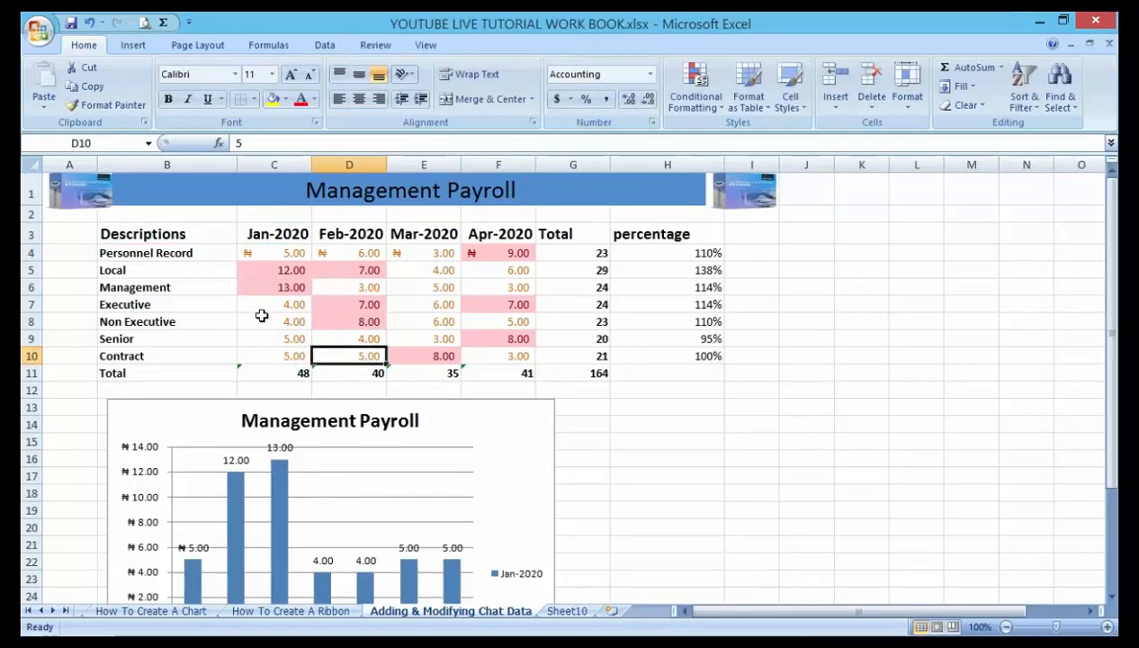
Step: Move the series name range from C3 to C6 so the legend reads 13.00
{"action": "left_click", "coordinate": [274, 305]}
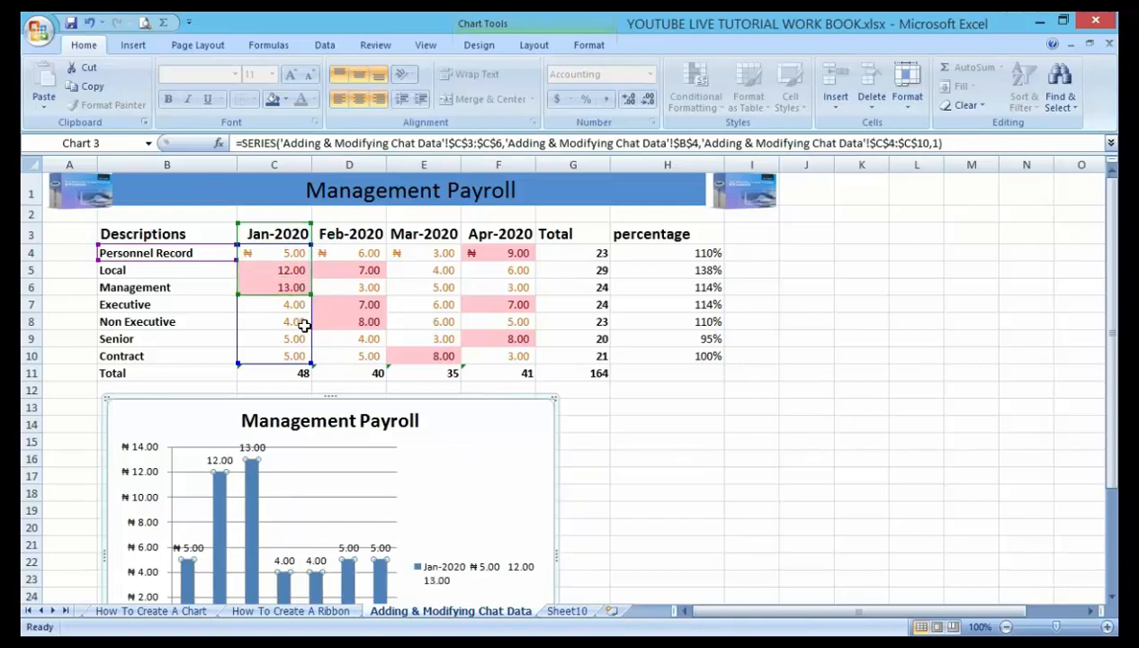
{"action": "left_click", "coordinate": [273, 356]}
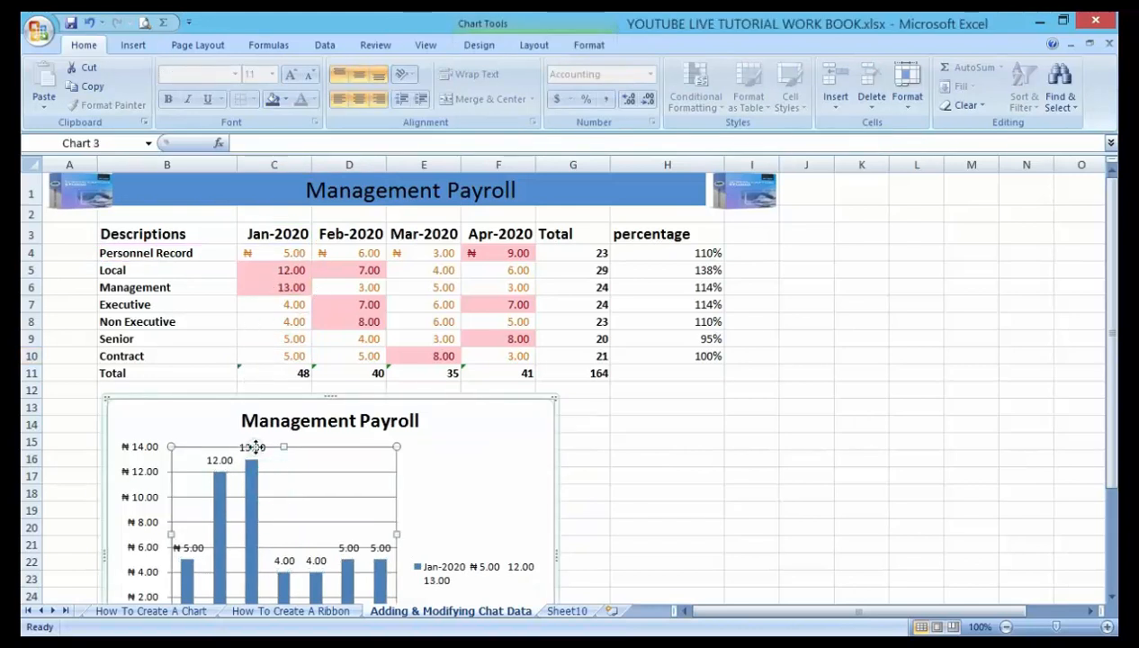
{"action": "scroll", "scroll_direction": "down", "scroll_amount": 3}
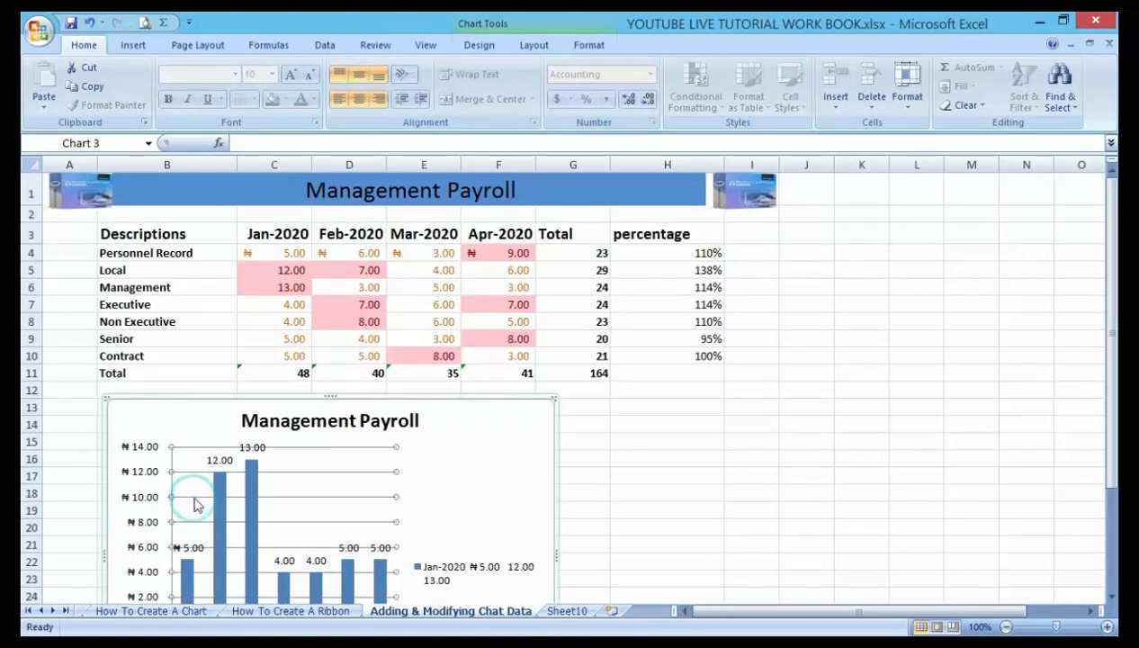
{"action": "left_click", "coordinate": [330, 420]}
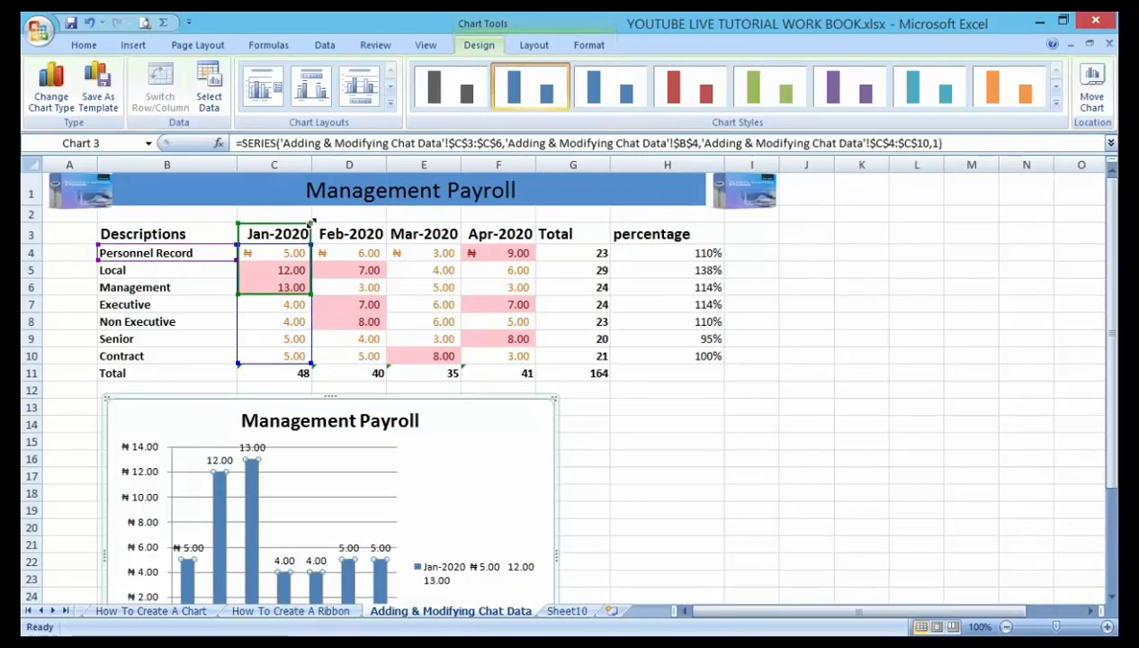
{"action": "left_click", "coordinate": [273, 287]}
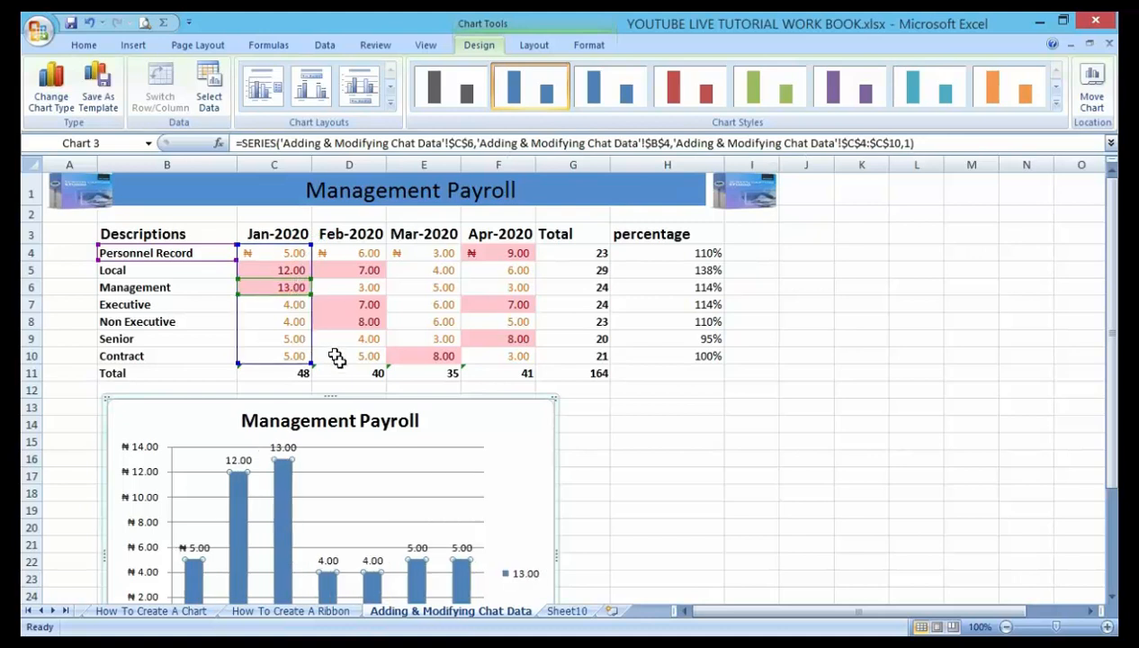
{"action": "left_click", "coordinate": [273, 270]}
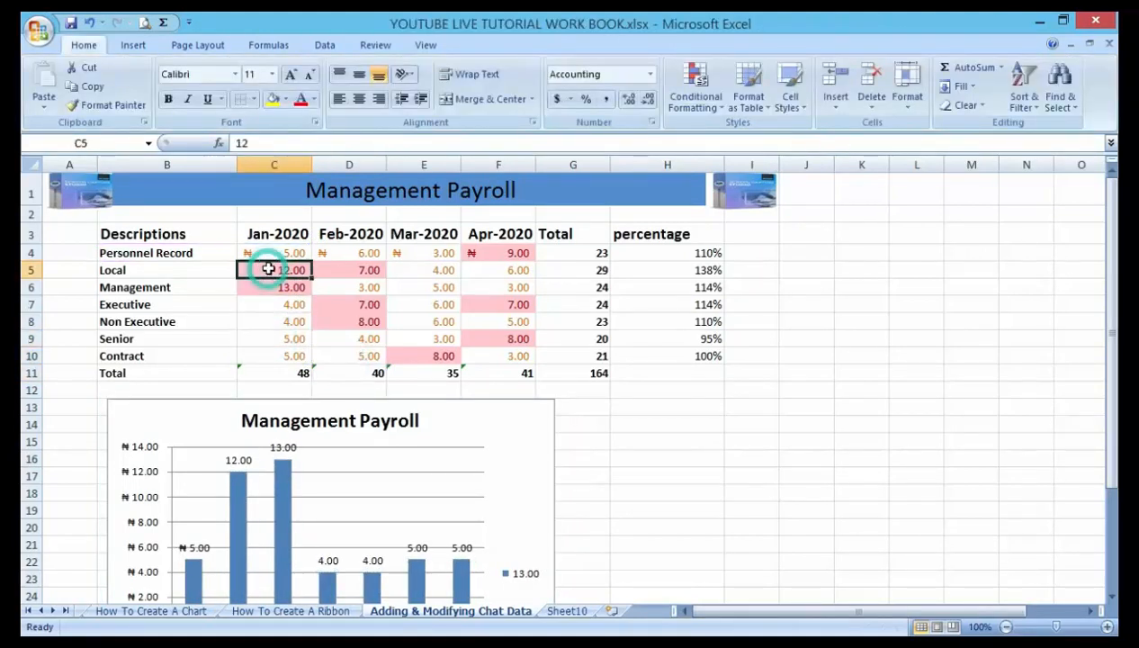
{"action": "left_click", "coordinate": [274, 252]}
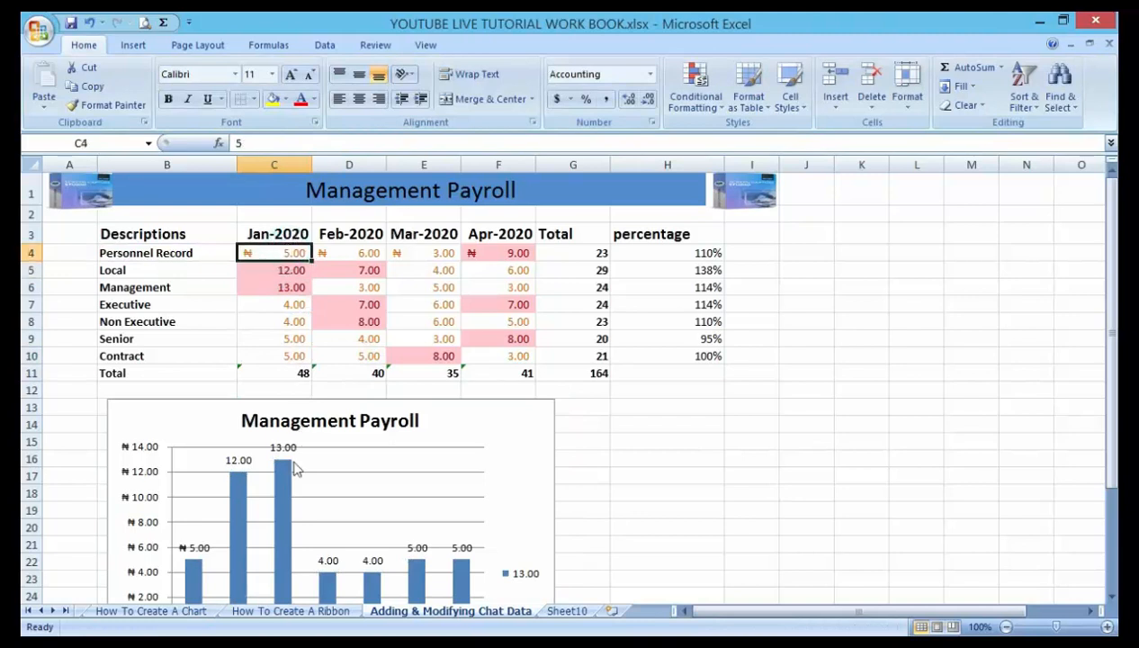
Step: Select the Management Payroll chart to expose its data range handles
{"action": "left_click", "coordinate": [284, 462]}
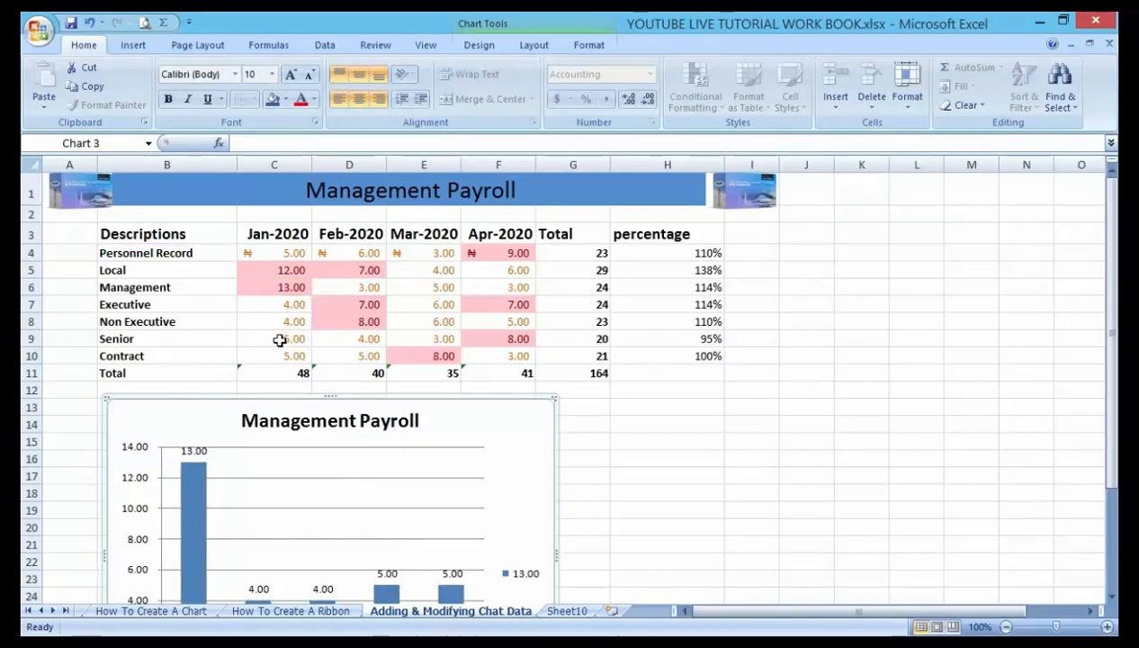
{"action": "mouse_move", "coordinate": [193, 310]}
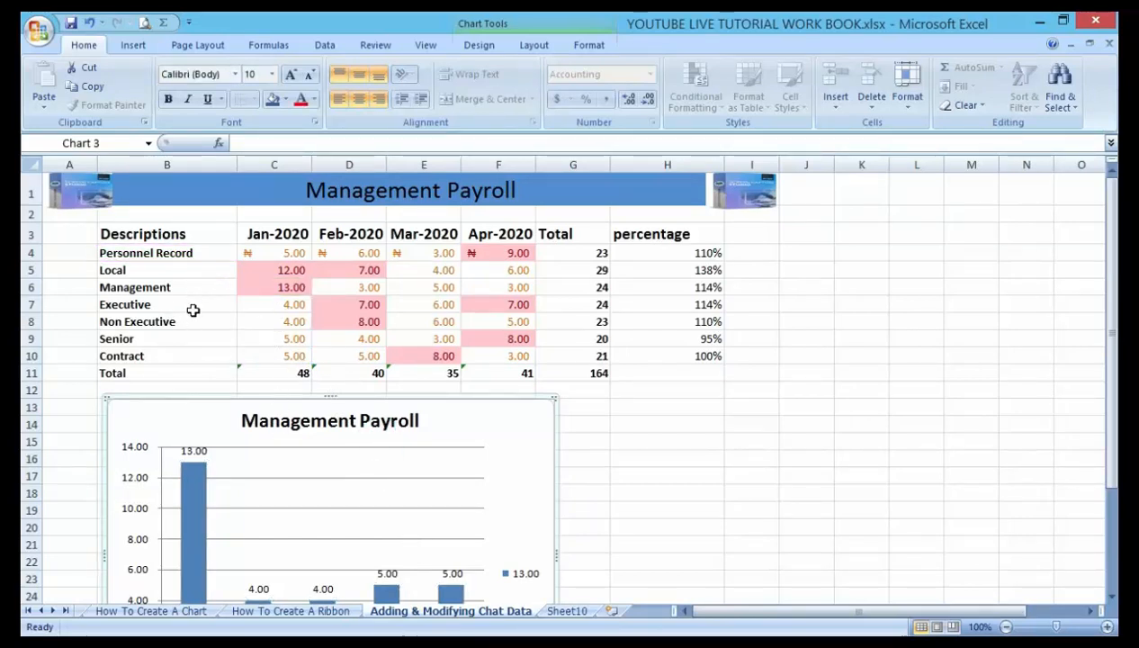
{"action": "mouse_move", "coordinate": [156, 363]}
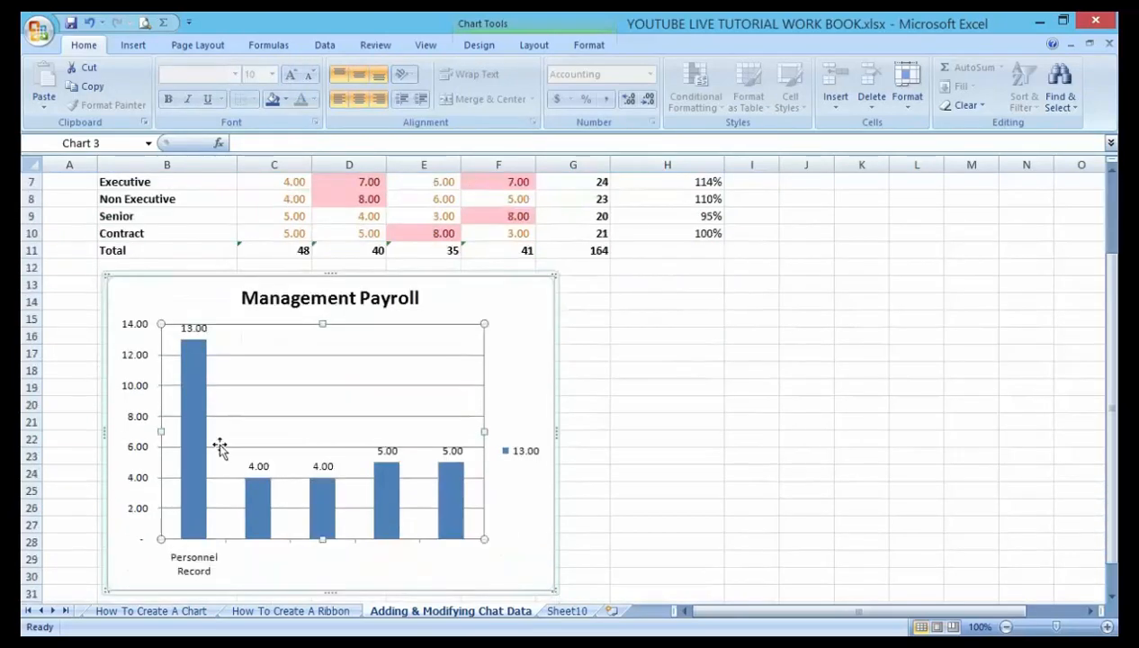
{"action": "mouse_move", "coordinate": [211, 347]}
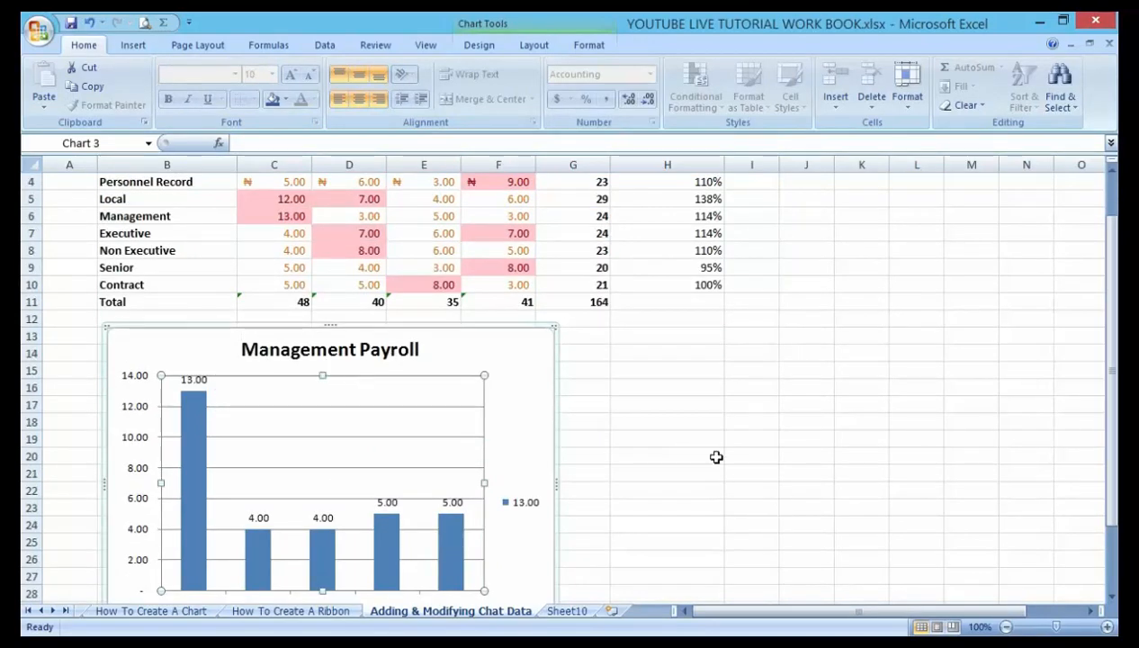
{"action": "mouse_move", "coordinate": [718, 473]}
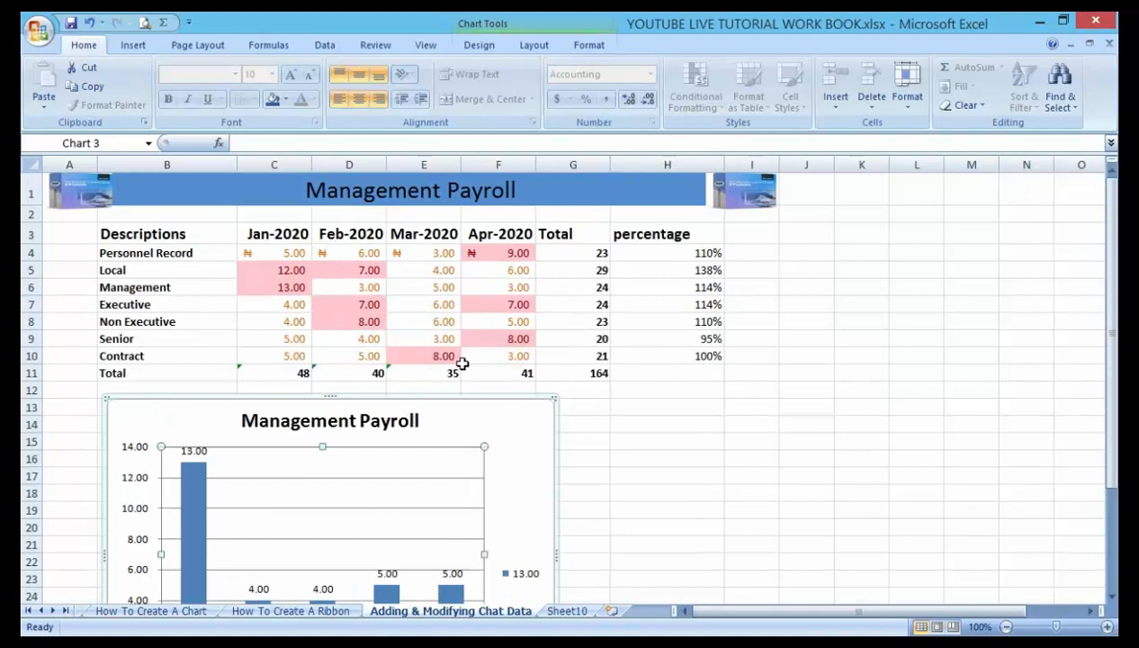
{"action": "mouse_move", "coordinate": [467, 333]}
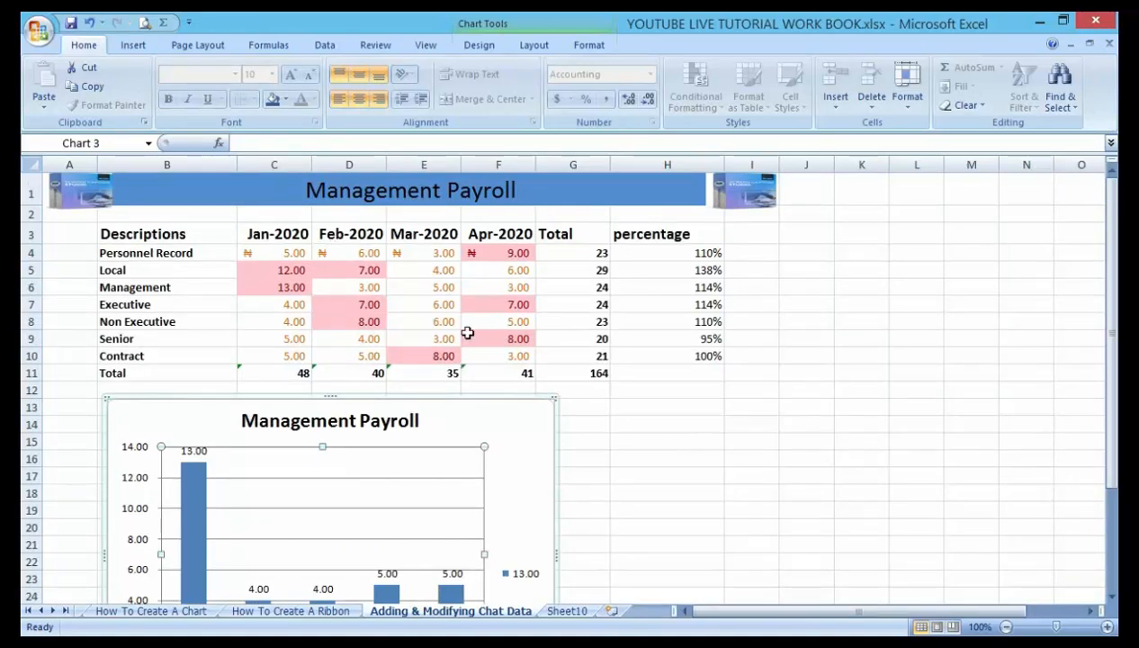
{"action": "mouse_move", "coordinate": [615, 491]}
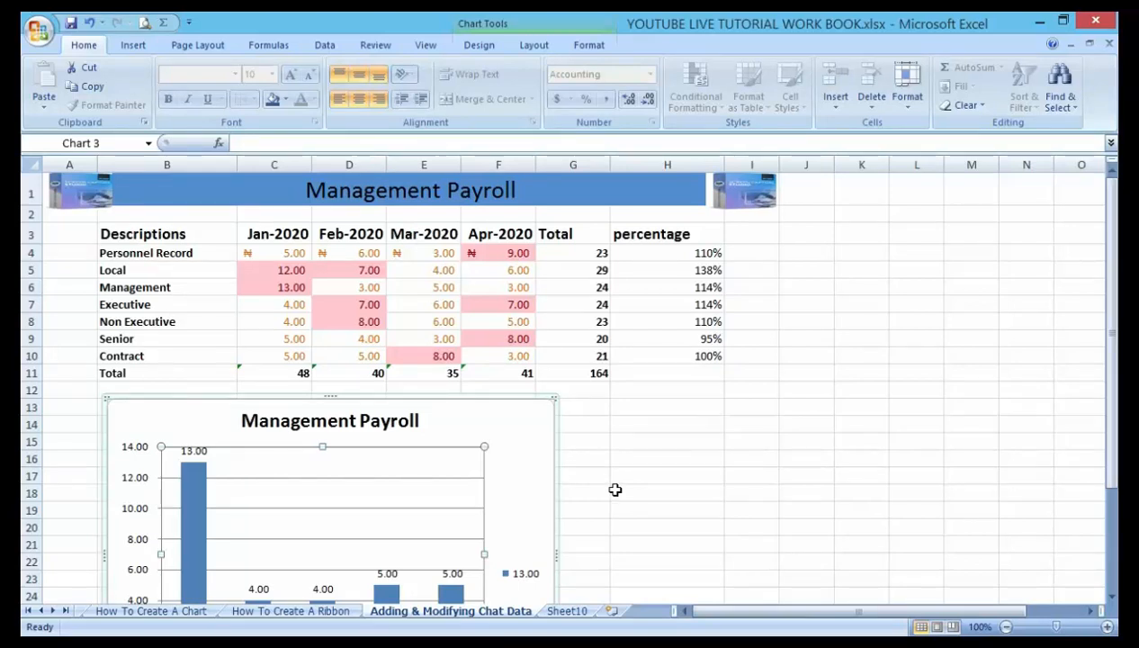
{"action": "left_click", "coordinate": [668, 493]}
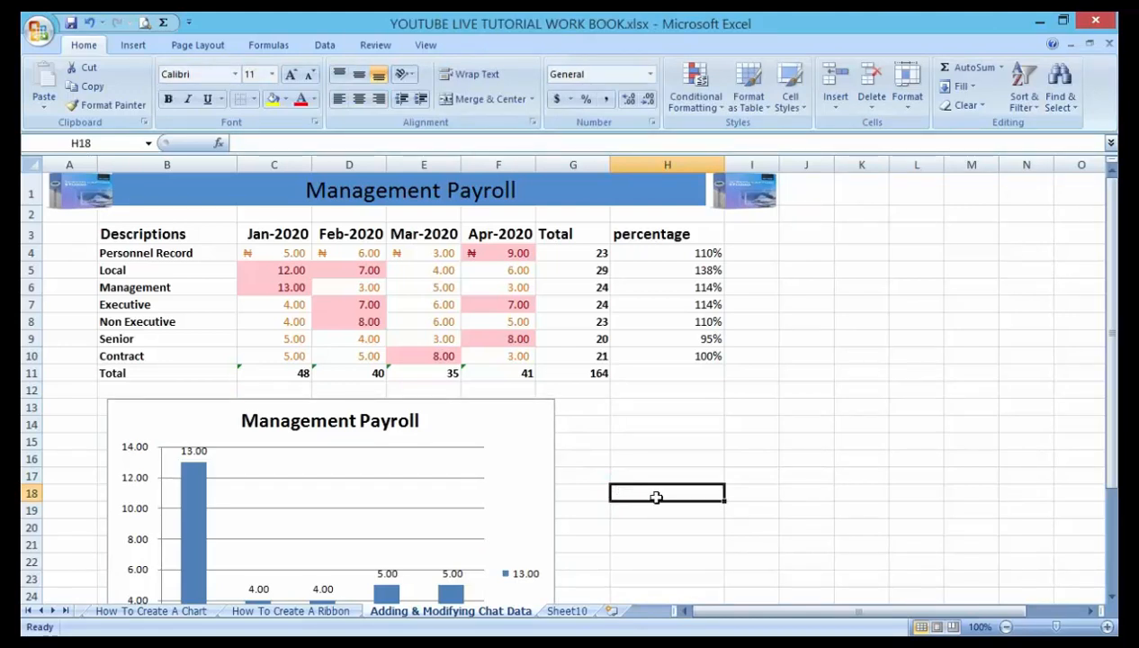
{"action": "mouse_move", "coordinate": [657, 429]}
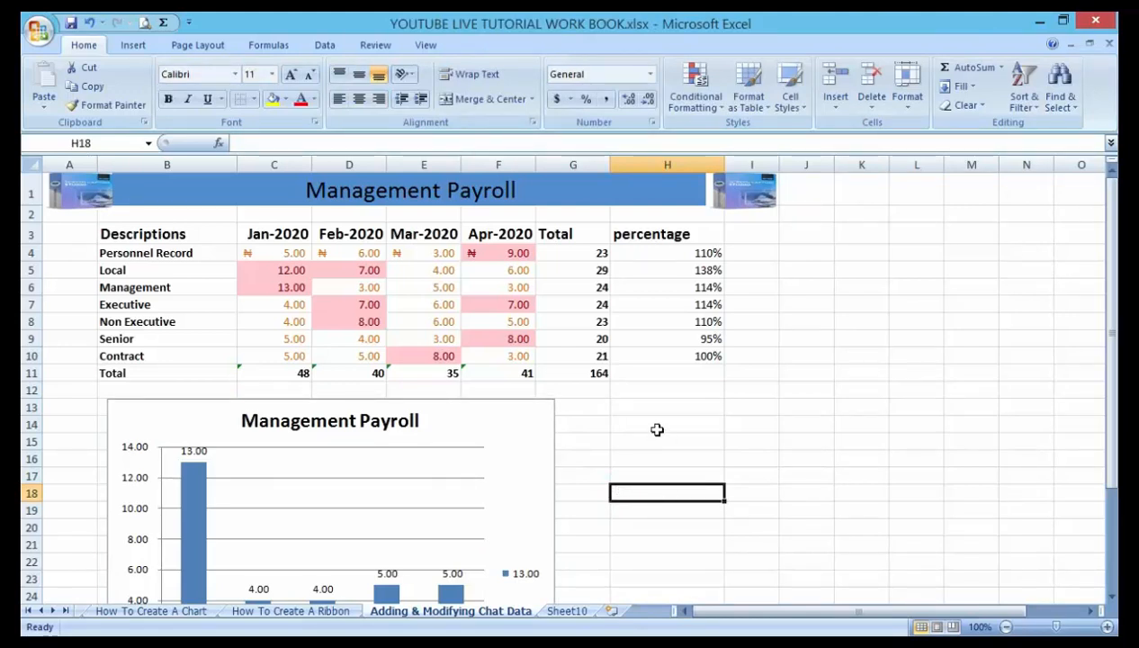
{"action": "mouse_move", "coordinate": [664, 432]}
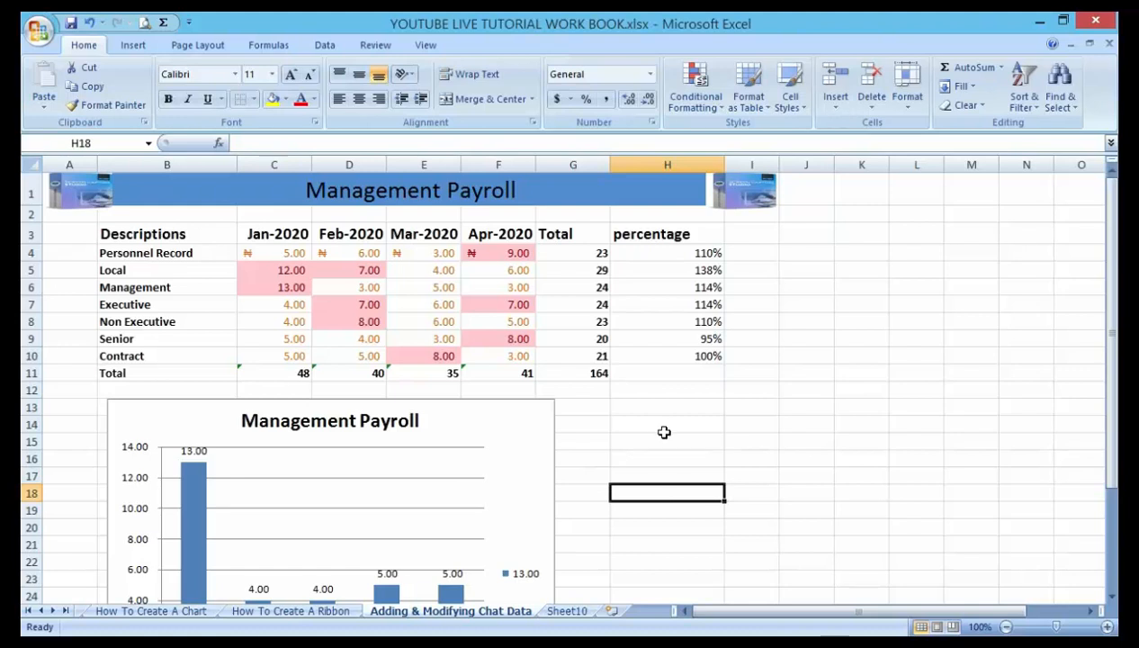
{"action": "mouse_move", "coordinate": [665, 434]}
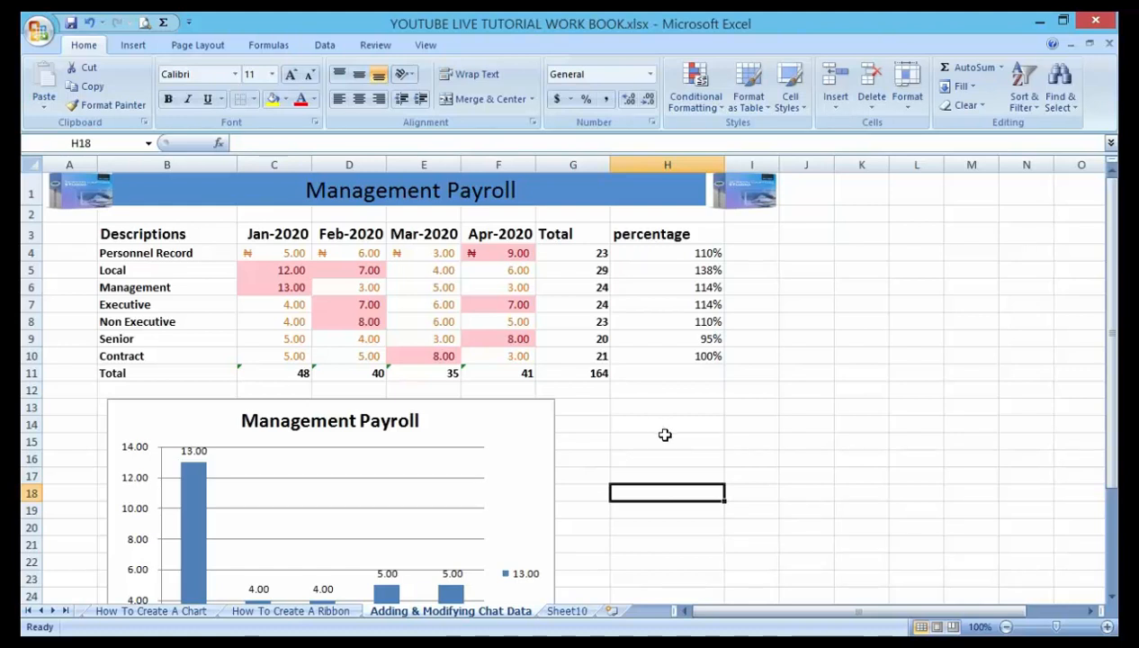
{"action": "mouse_move", "coordinate": [936, 557]}
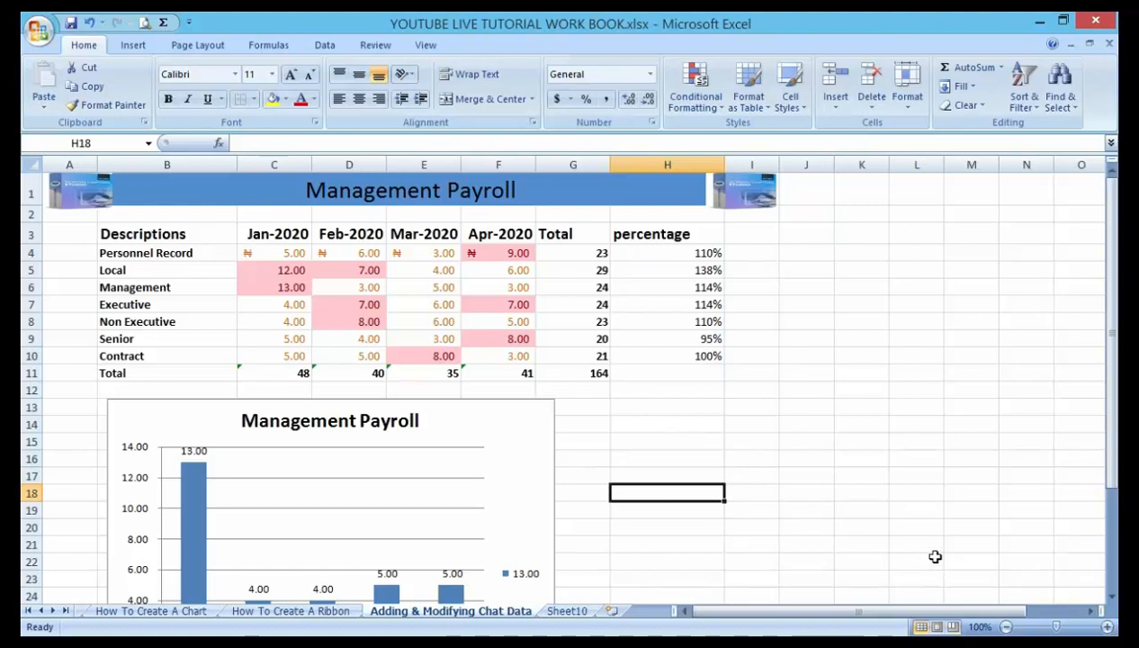